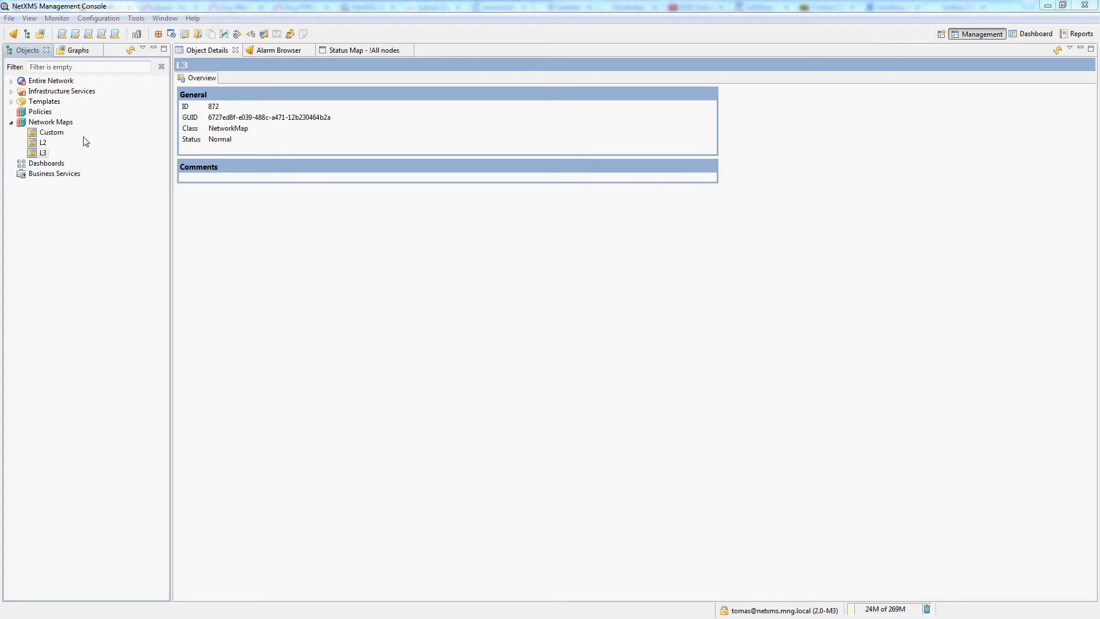
Step: Start a new Layer 2 Topology network map named 'L2 test'
right_click(50, 121)
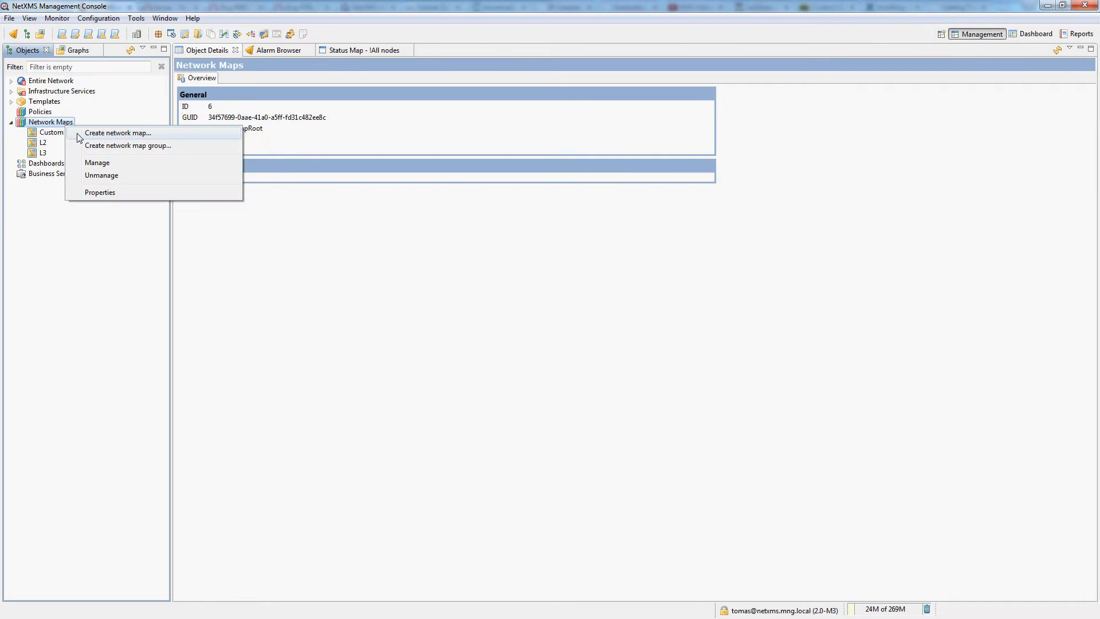
click(118, 133)
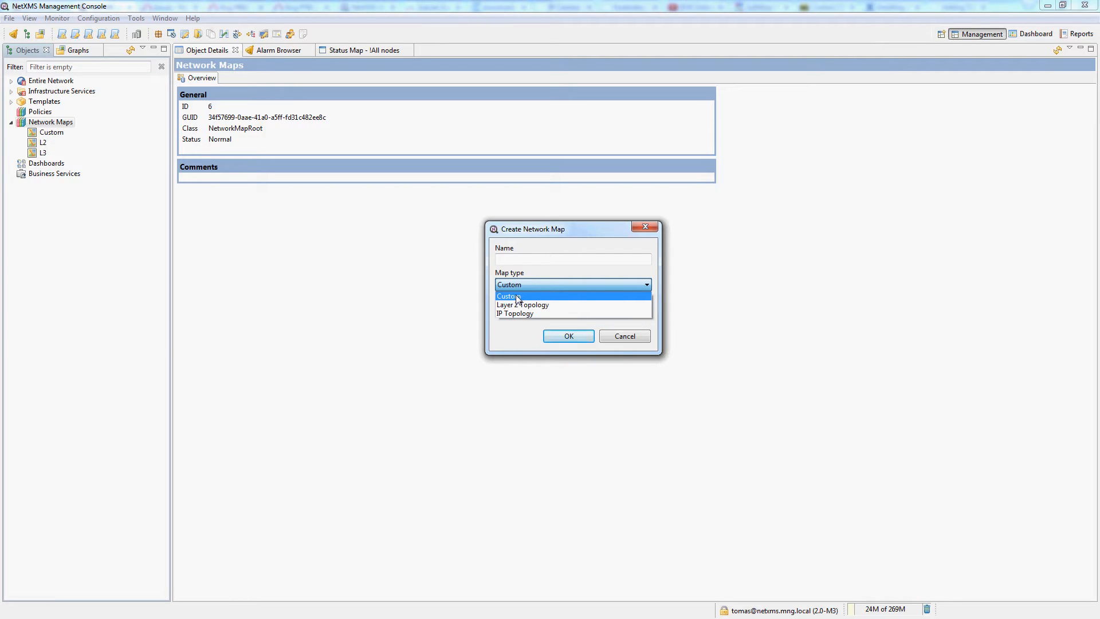
mouse_move(522, 304)
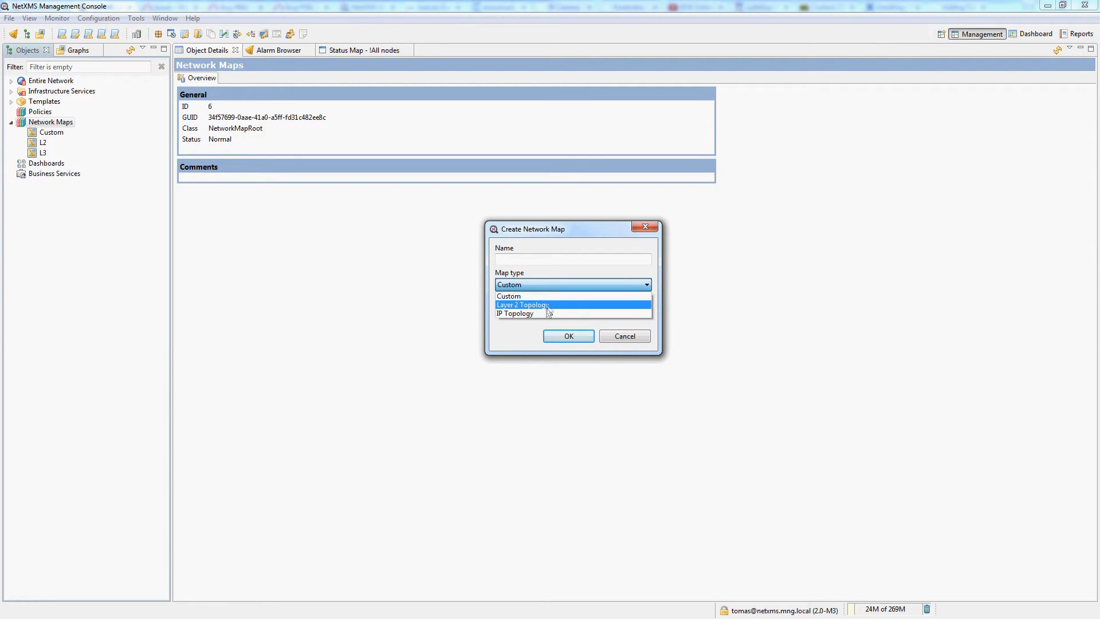
mouse_move(545, 313)
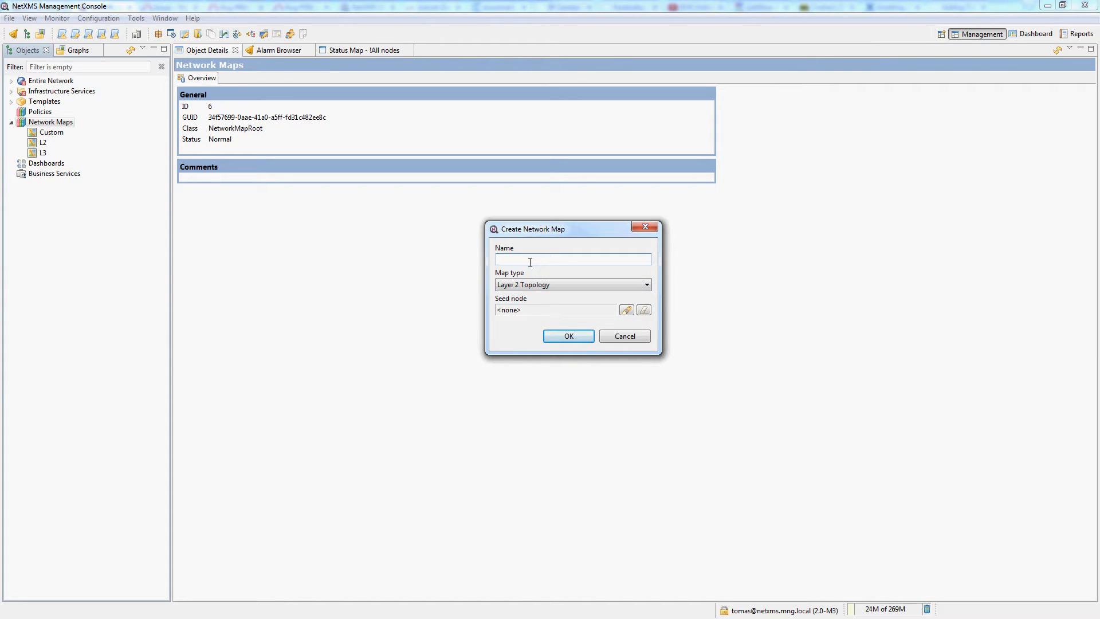
text(L2 test)
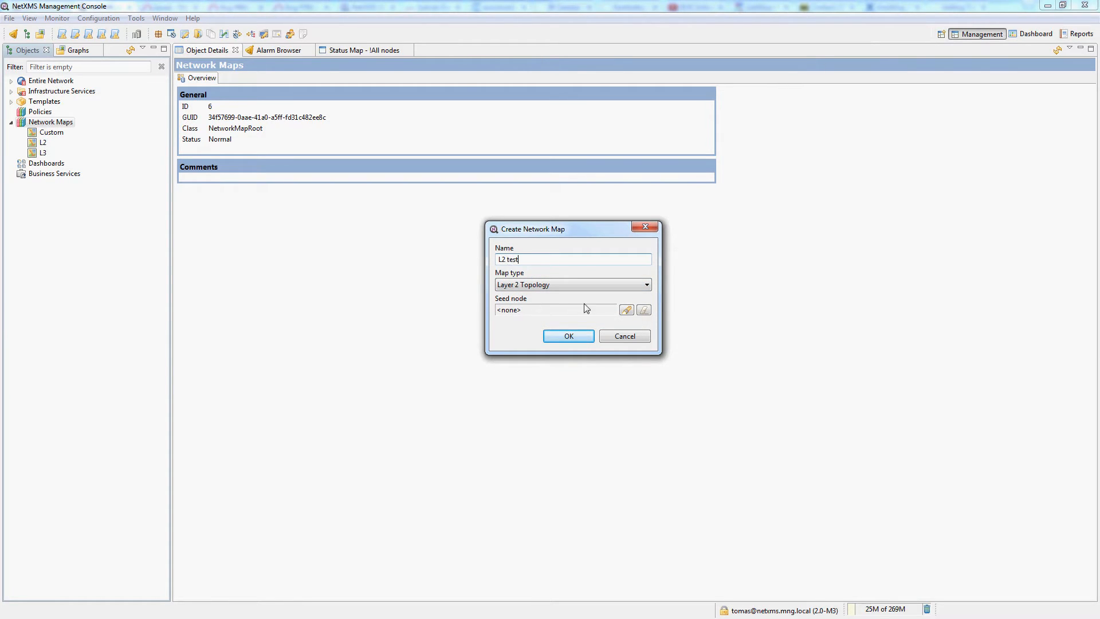
mouse_move(626, 310)
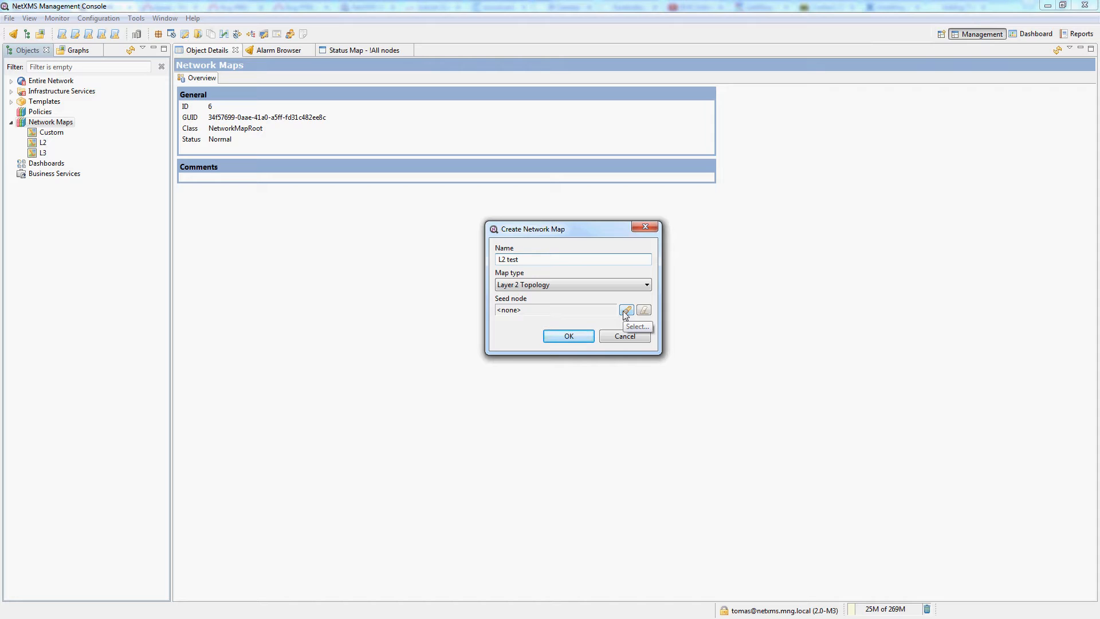
Step: Filter for 'swch' and choose swch-rack1.mng.local as the seed node
click(625, 310)
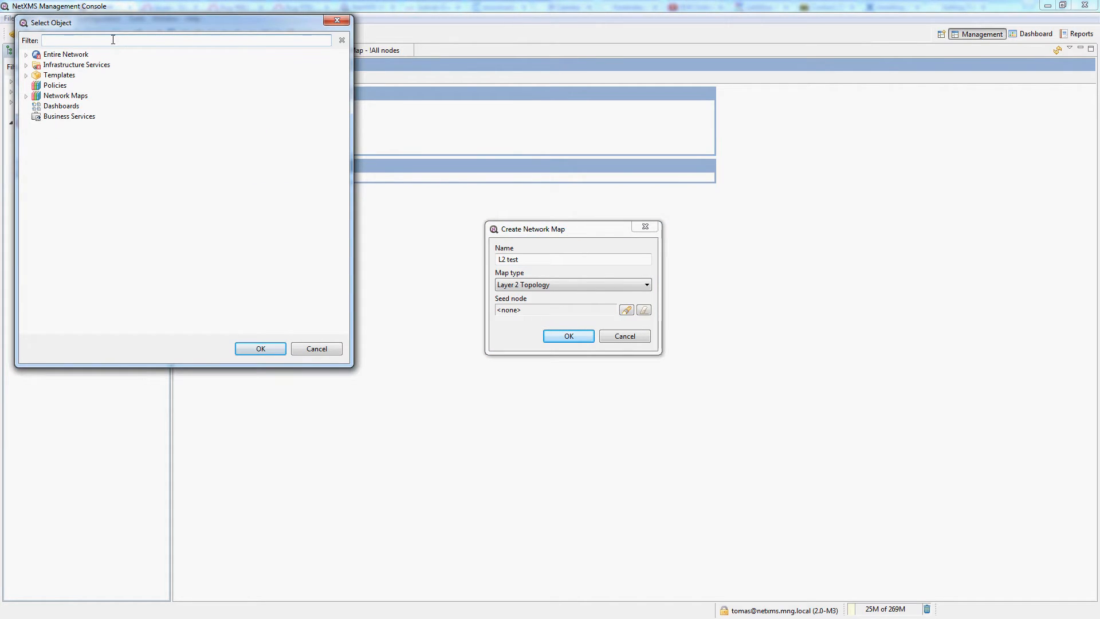
text(swch)
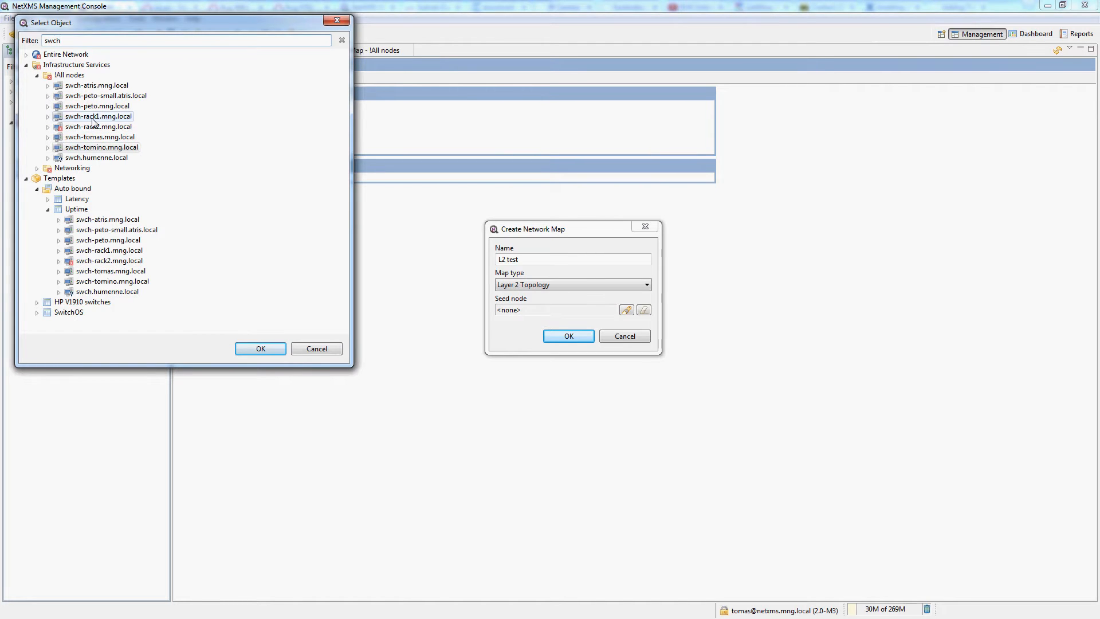
click(260, 348)
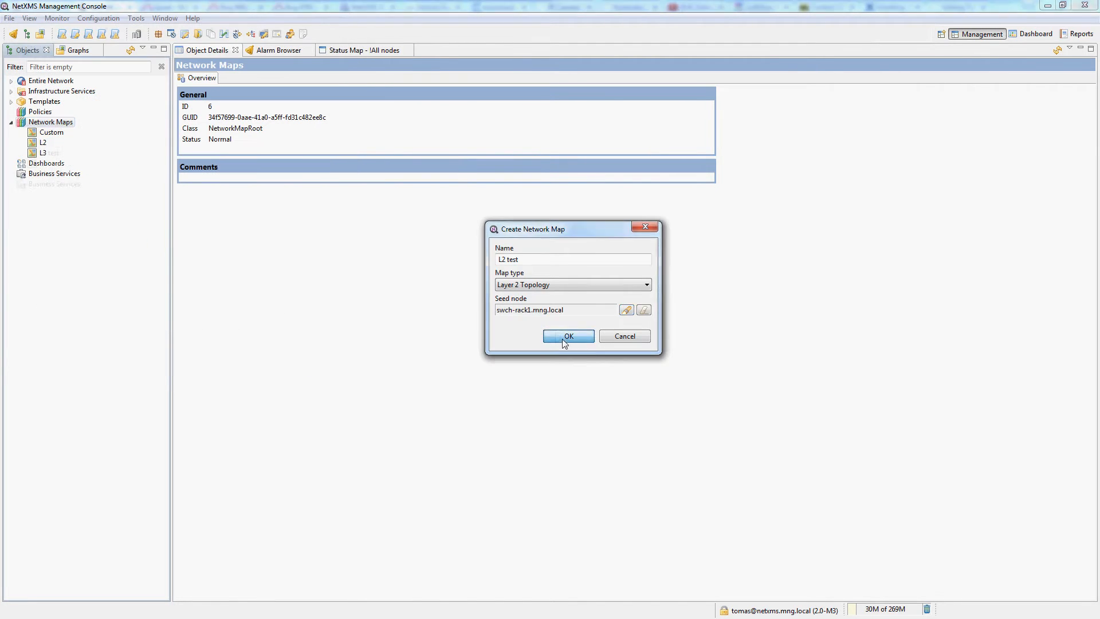
Step: Create the L2 test map so it opens centred on swch-rack1.mng.local
click(568, 335)
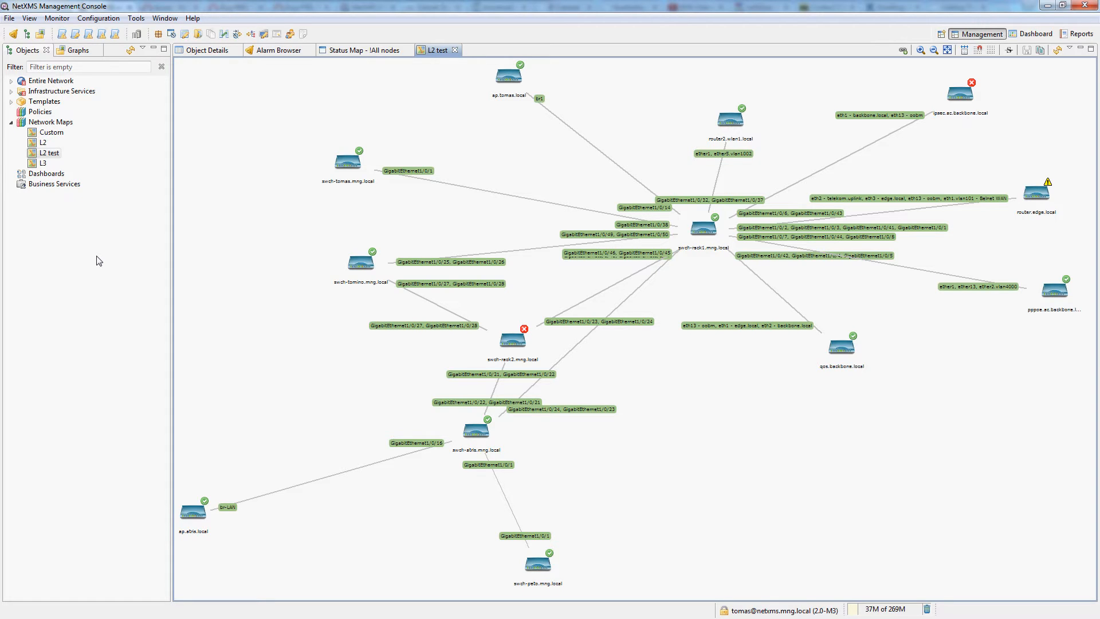
mouse_move(241, 215)
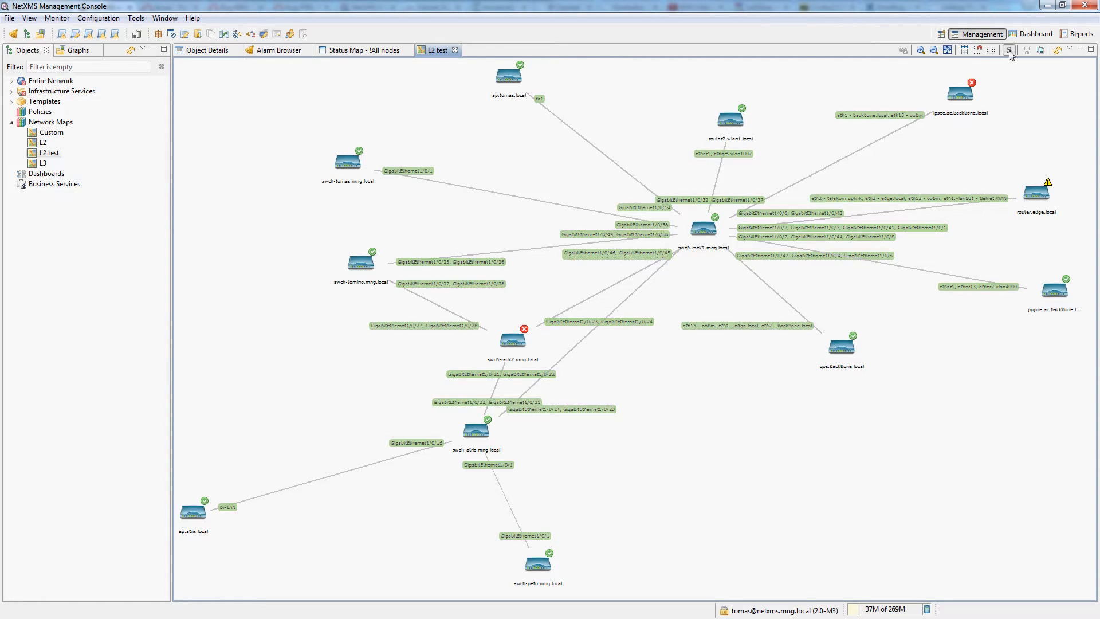
Step: Hide link port names, show devices as small labels, and drag nodes closer to the central switch
click(1008, 49)
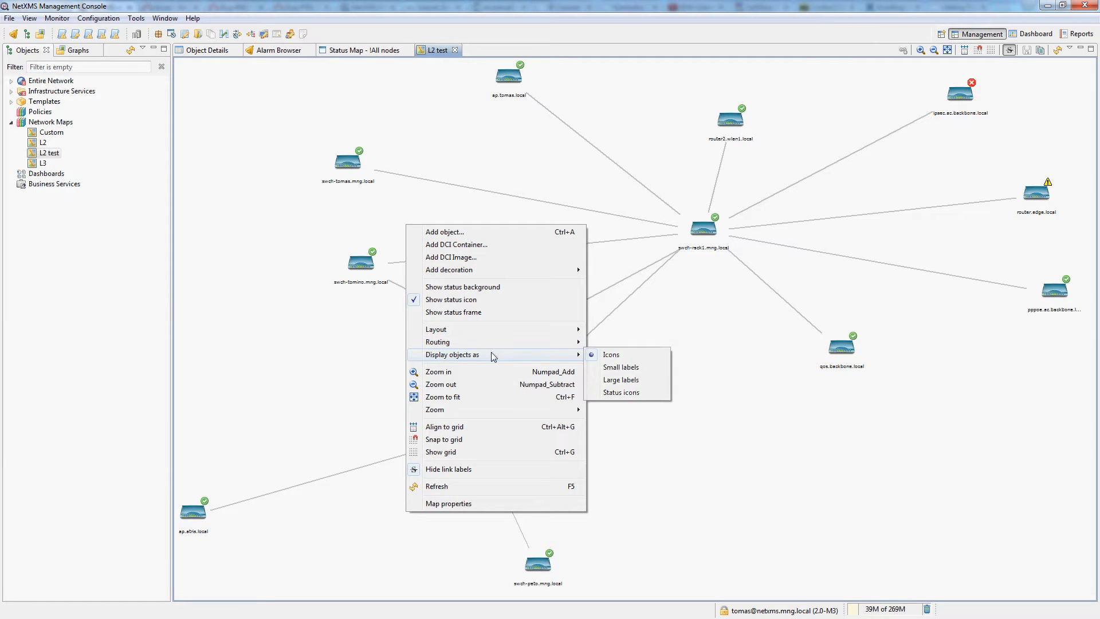
click(620, 367)
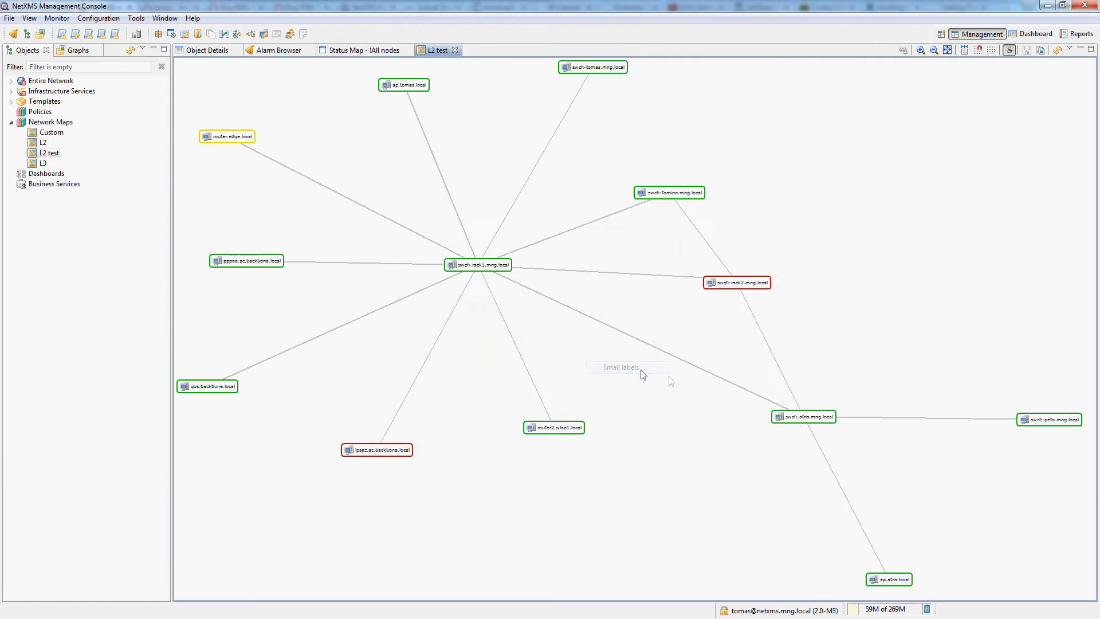
mouse_move(616, 169)
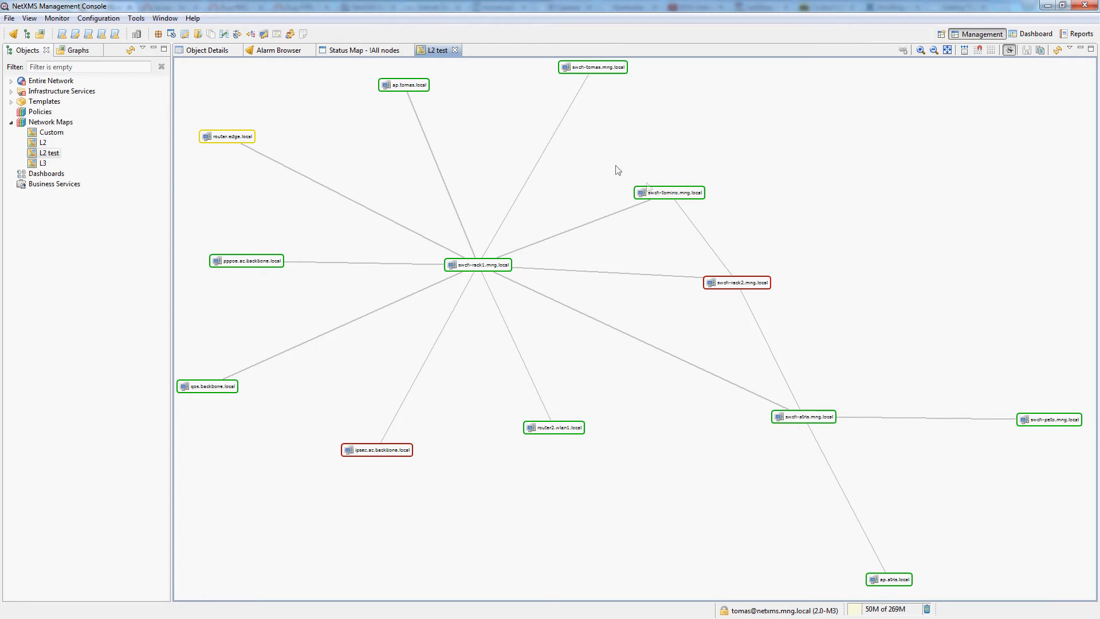
mouse_move(586, 435)
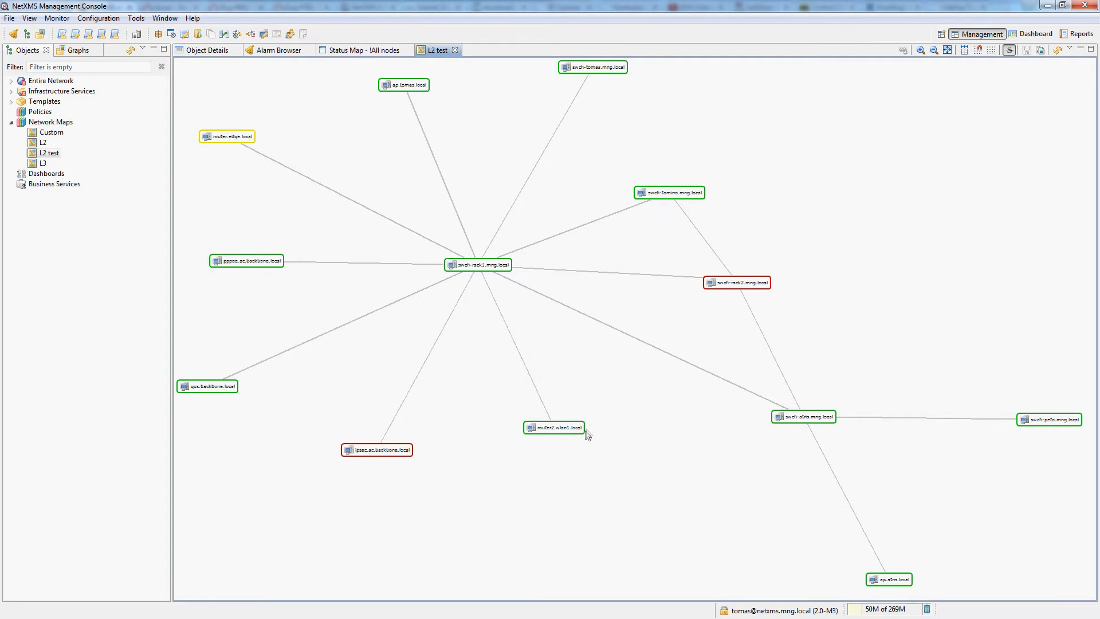
drag(803, 417, 611, 341)
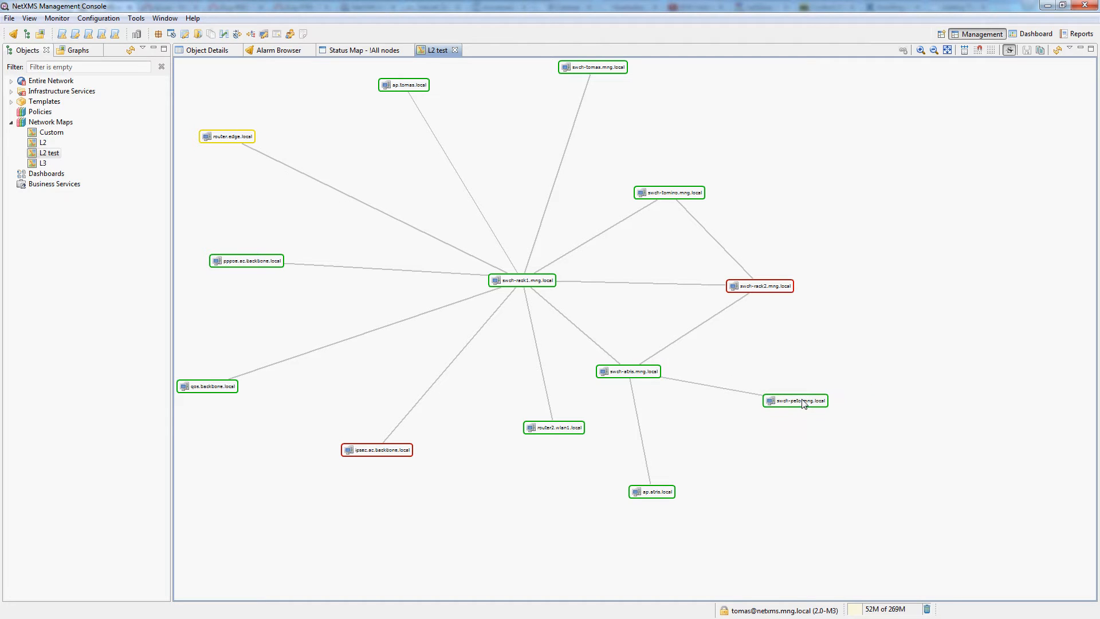
drag(552, 427, 464, 401)
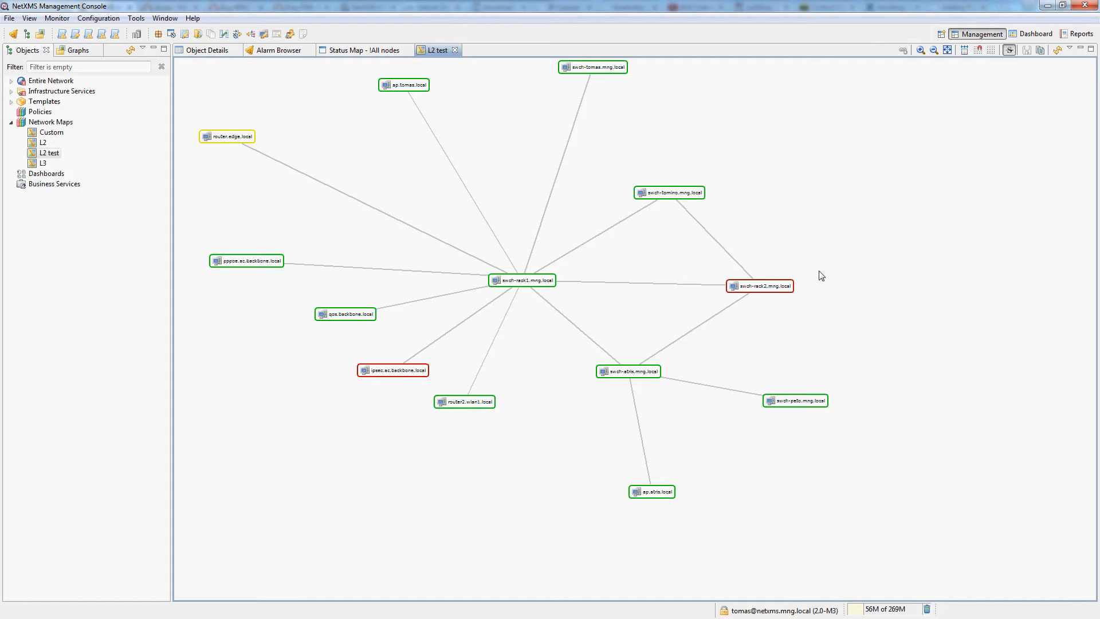
mouse_move(1064, 76)
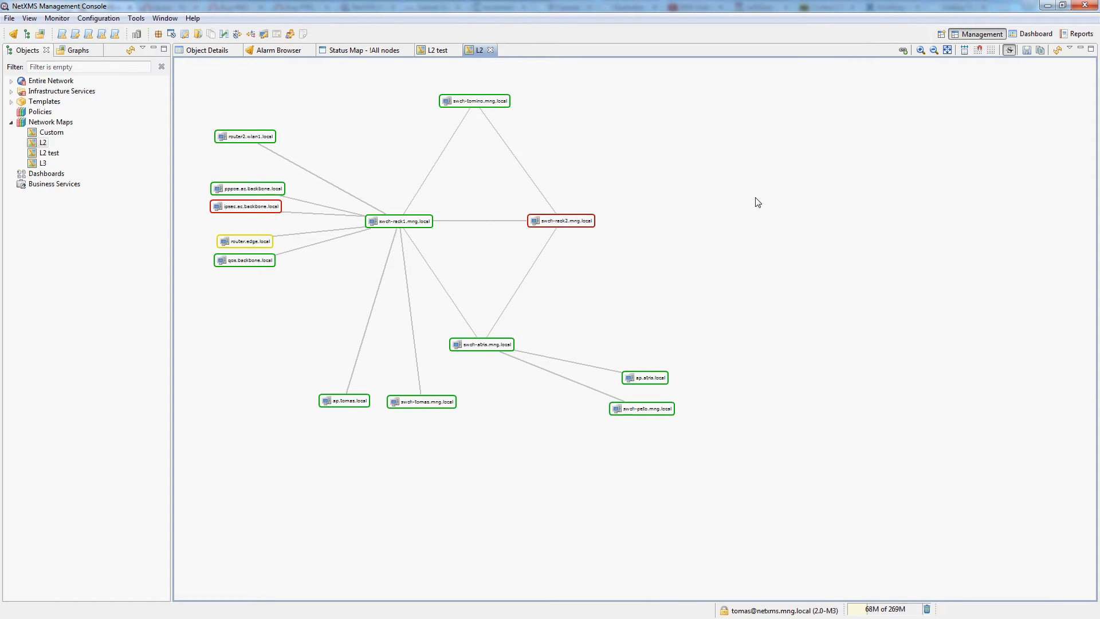
mouse_move(542, 292)
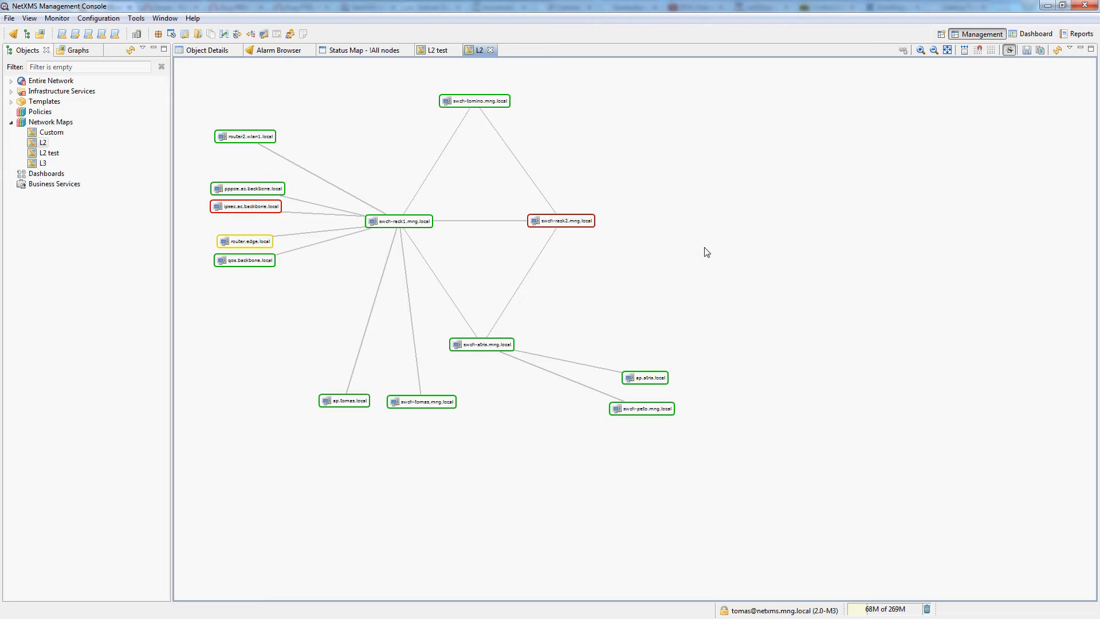
mouse_move(703, 257)
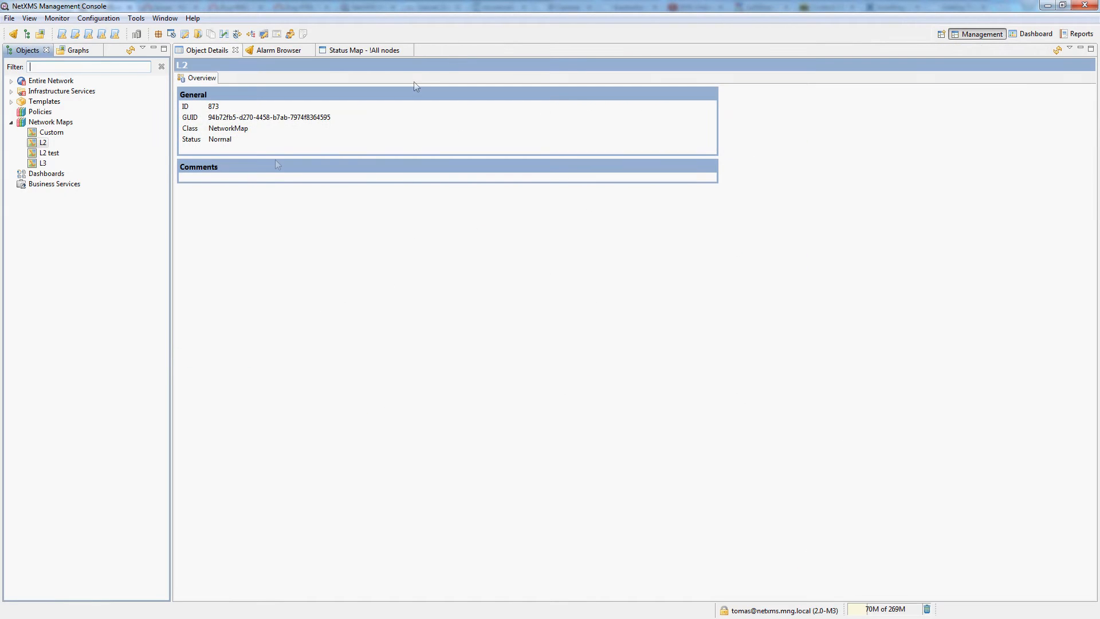
mouse_move(100, 138)
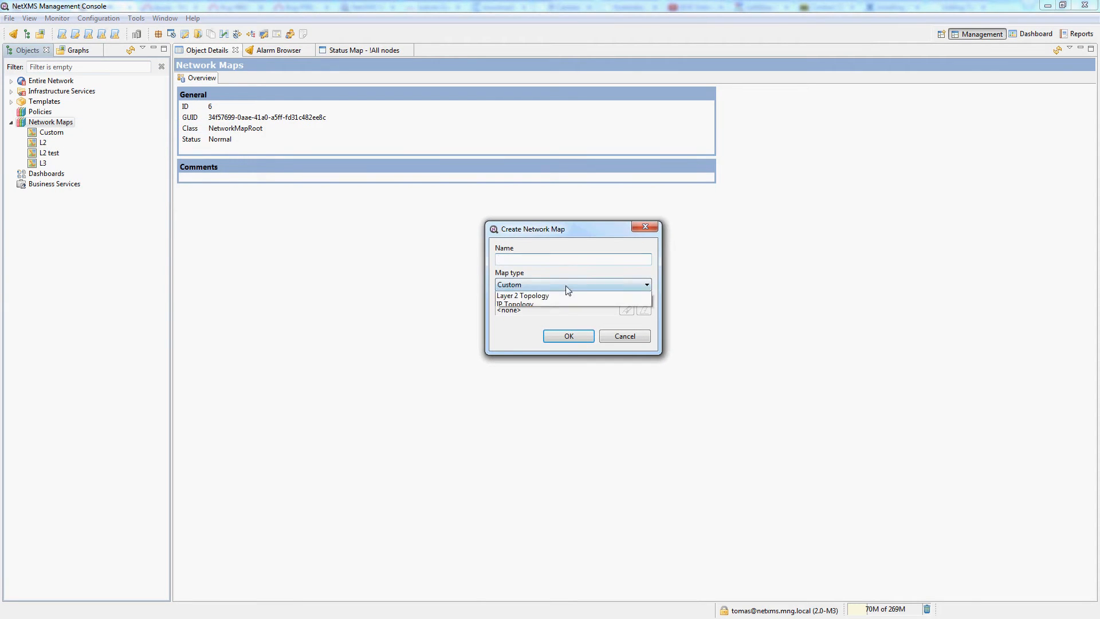
click(516, 304)
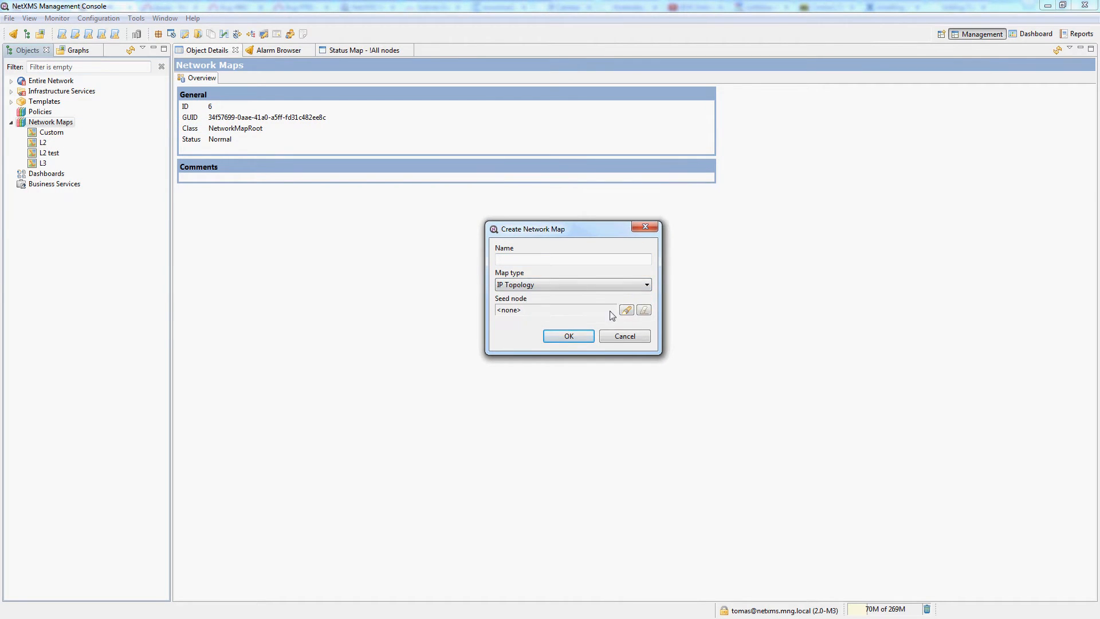
mouse_move(626, 310)
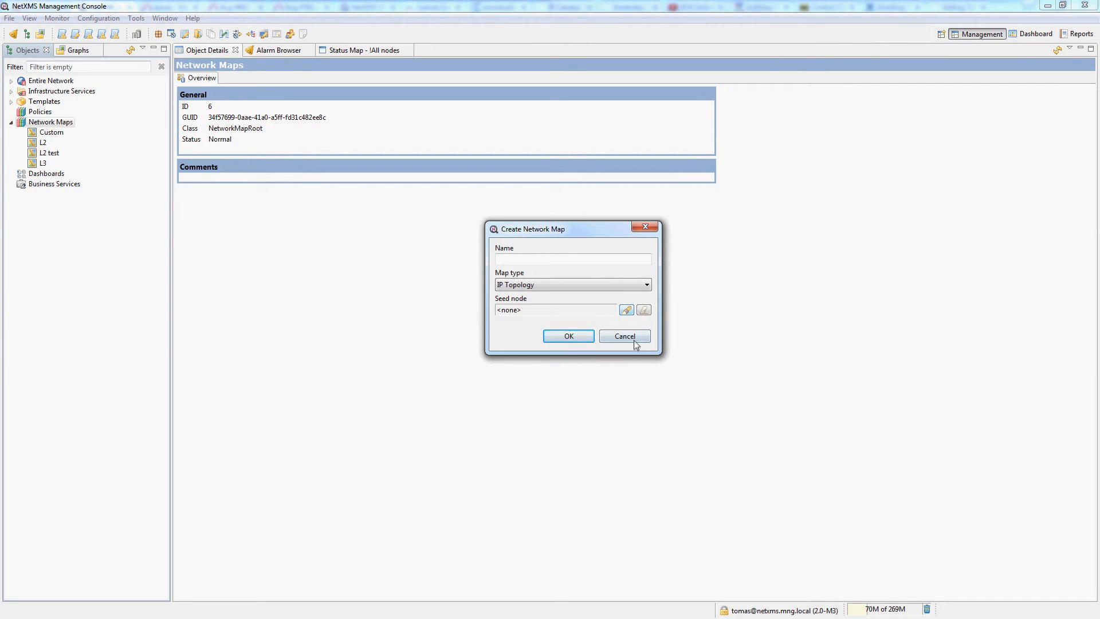
click(623, 335)
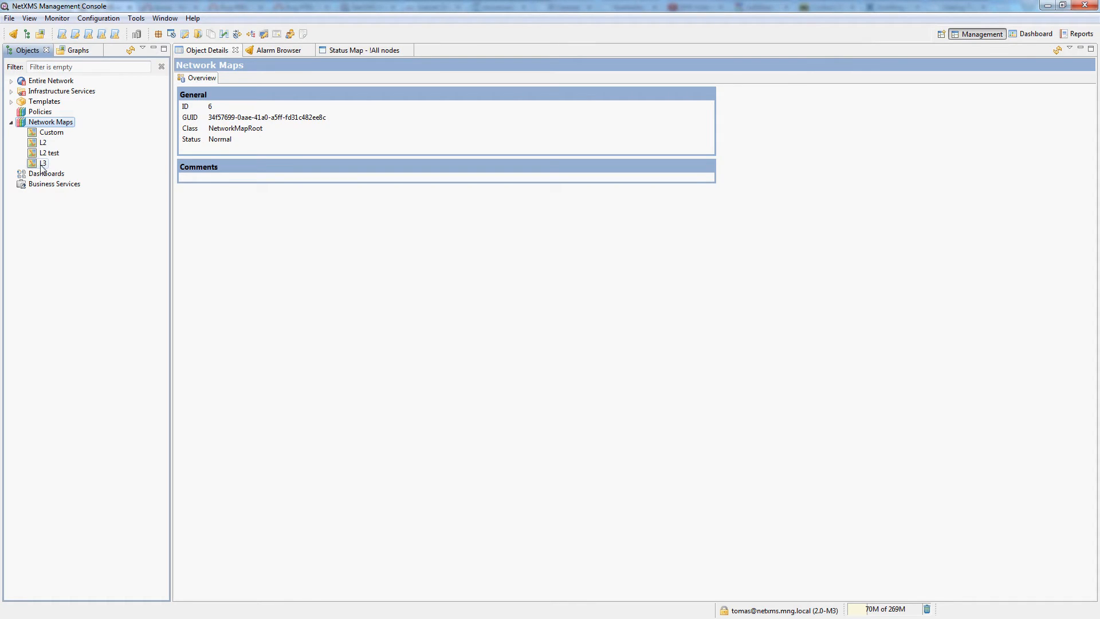
Step: Open the existing L3 IP topology map from the Network Maps tree
double_click(43, 163)
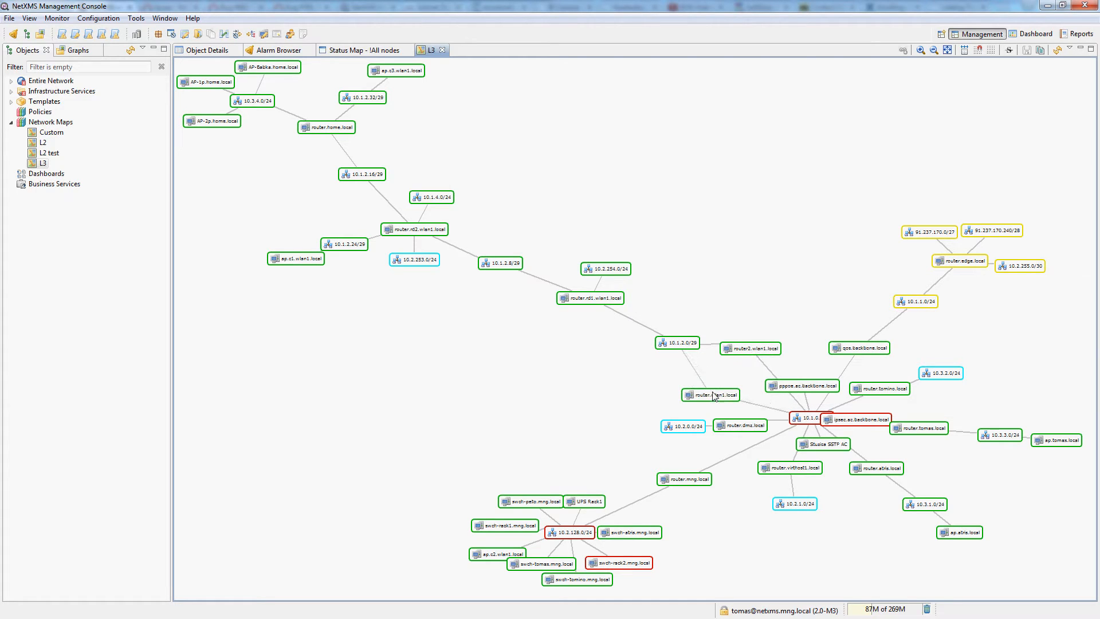
mouse_move(750, 349)
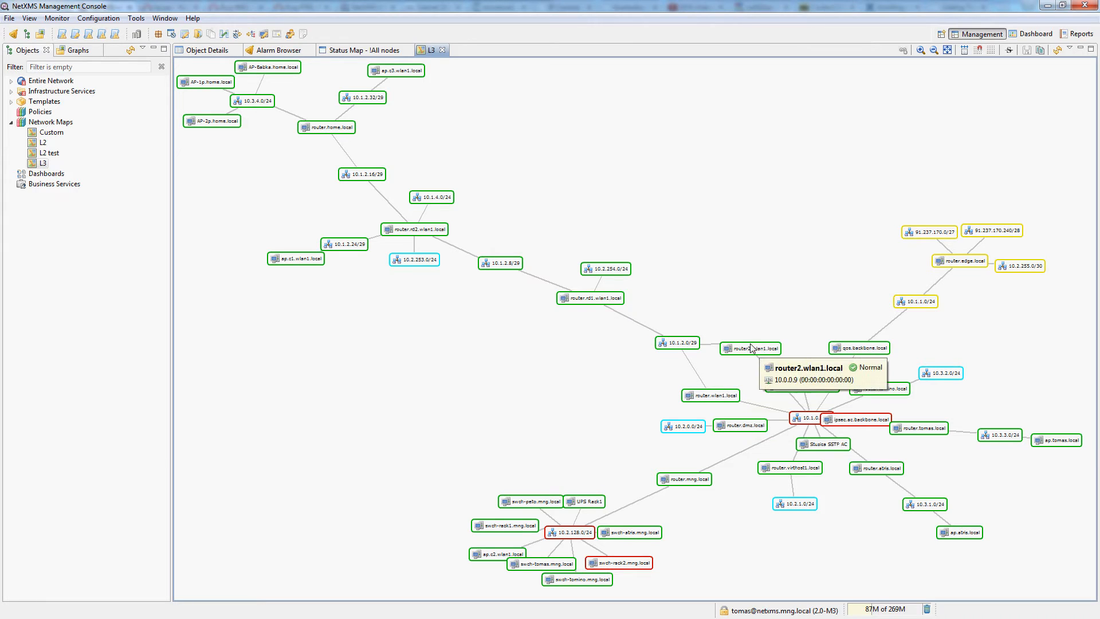
mouse_move(410, 295)
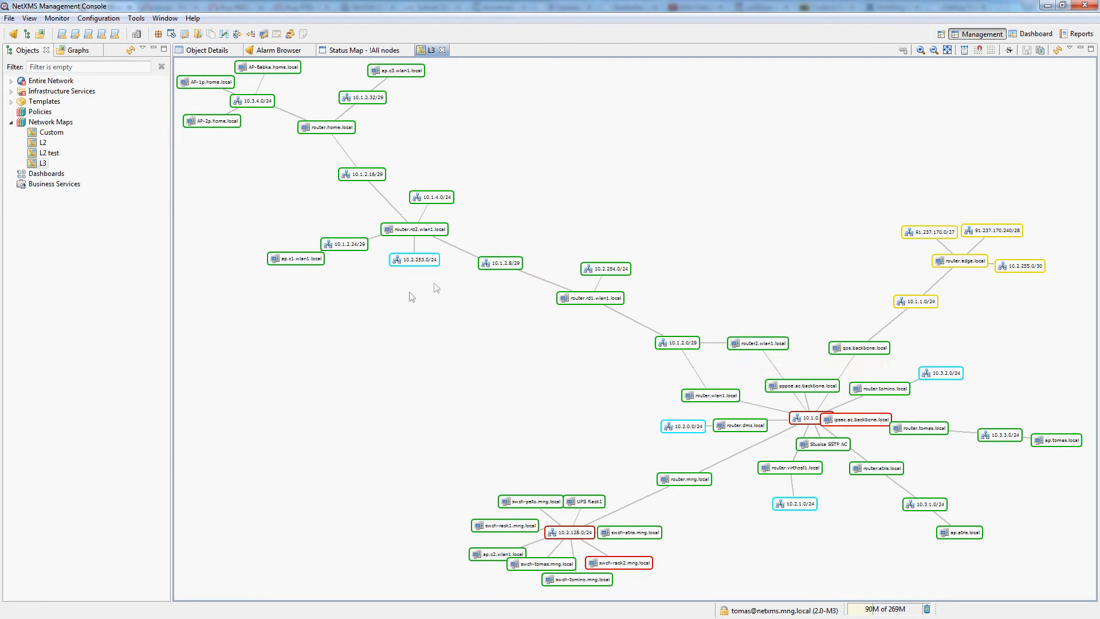
Step: View the L3 map's Map Background properties (type None) and close them unchanged
right_click(433, 288)
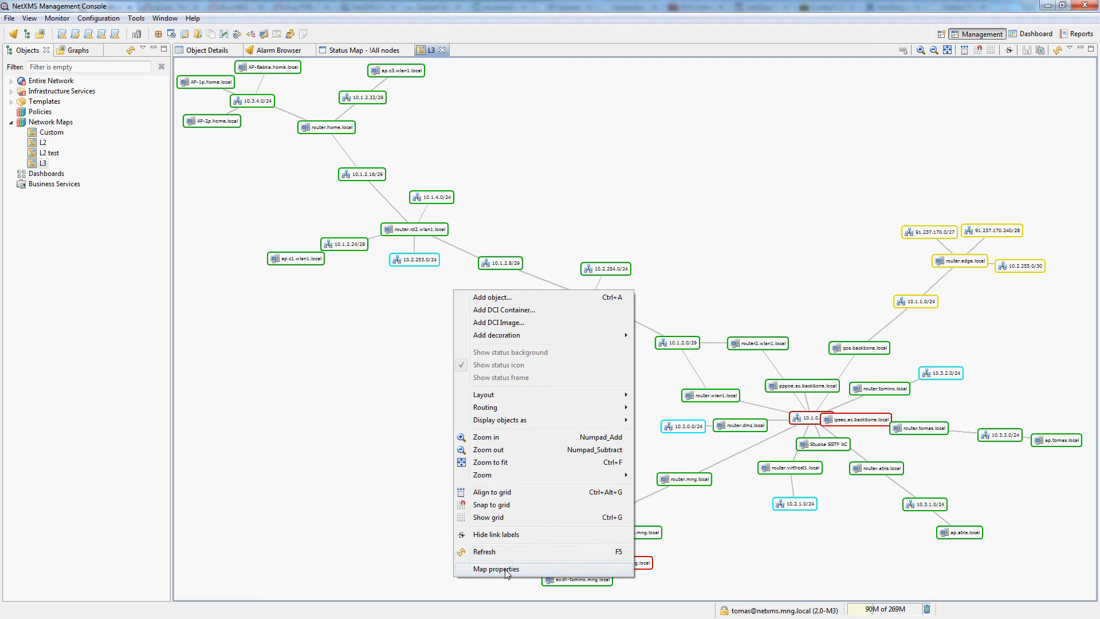
click(495, 568)
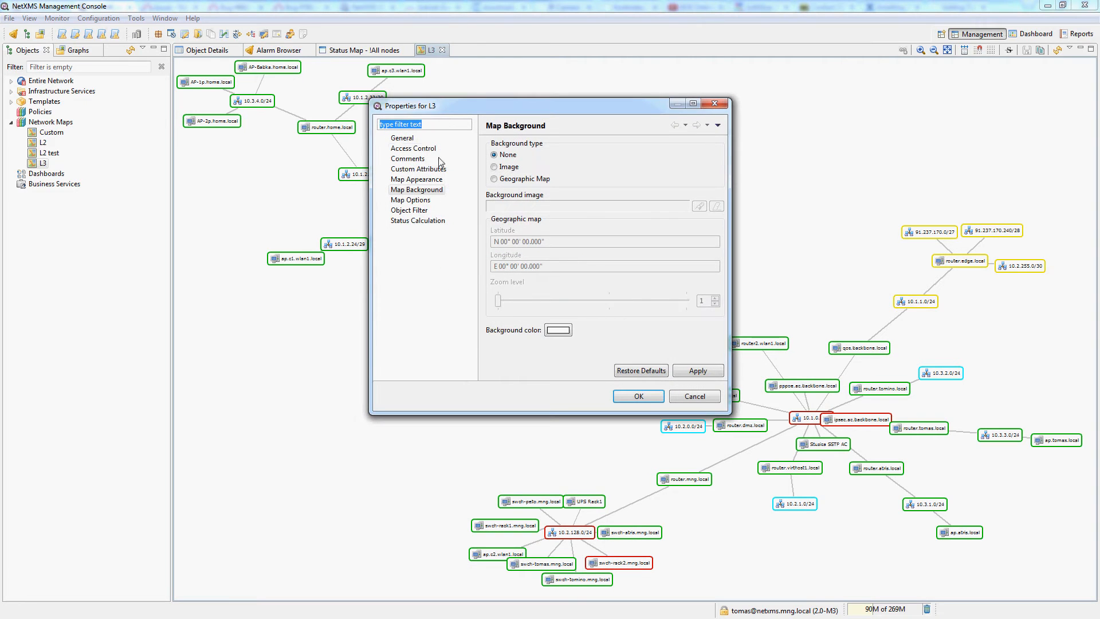
click(410, 200)
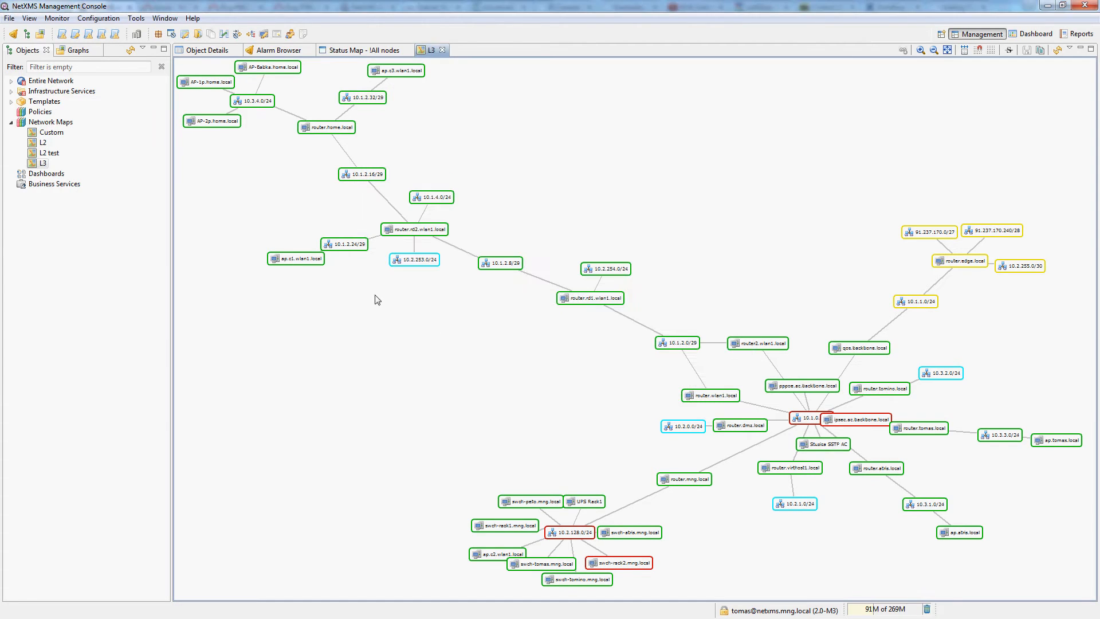
Step: Fit the L3 map to the window and enable automatic layout
right_click(376, 298)
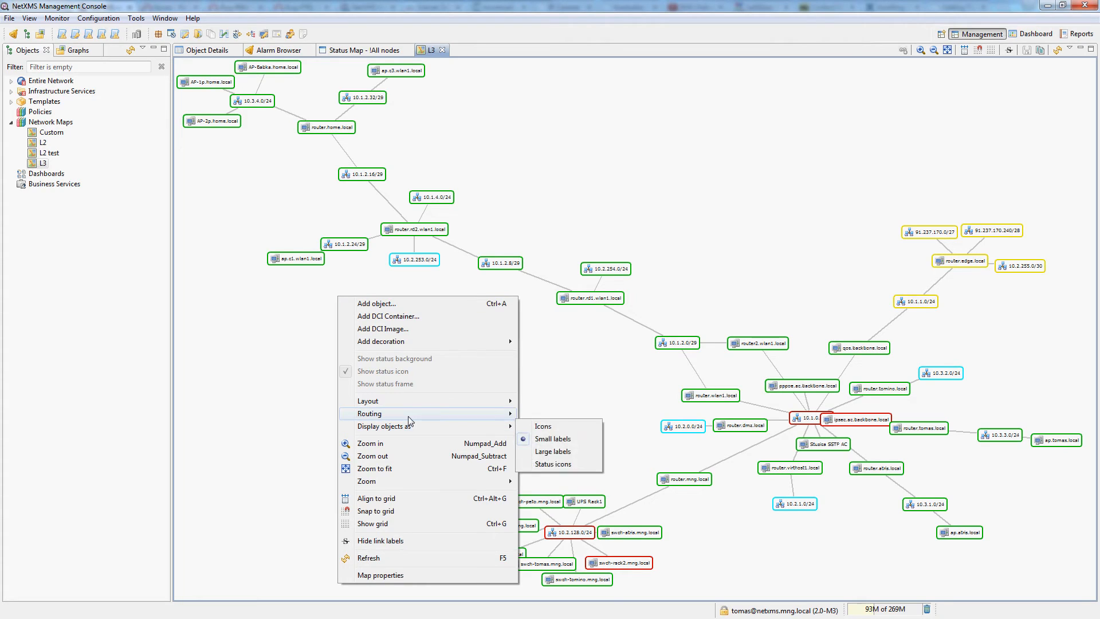
mouse_move(368, 401)
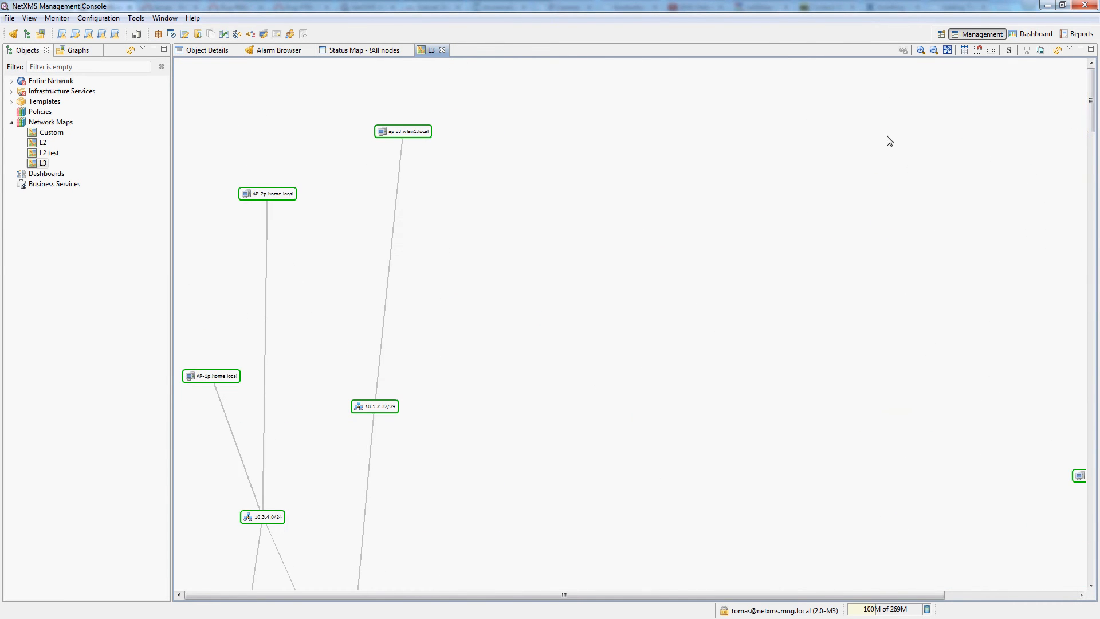
mouse_move(948, 49)
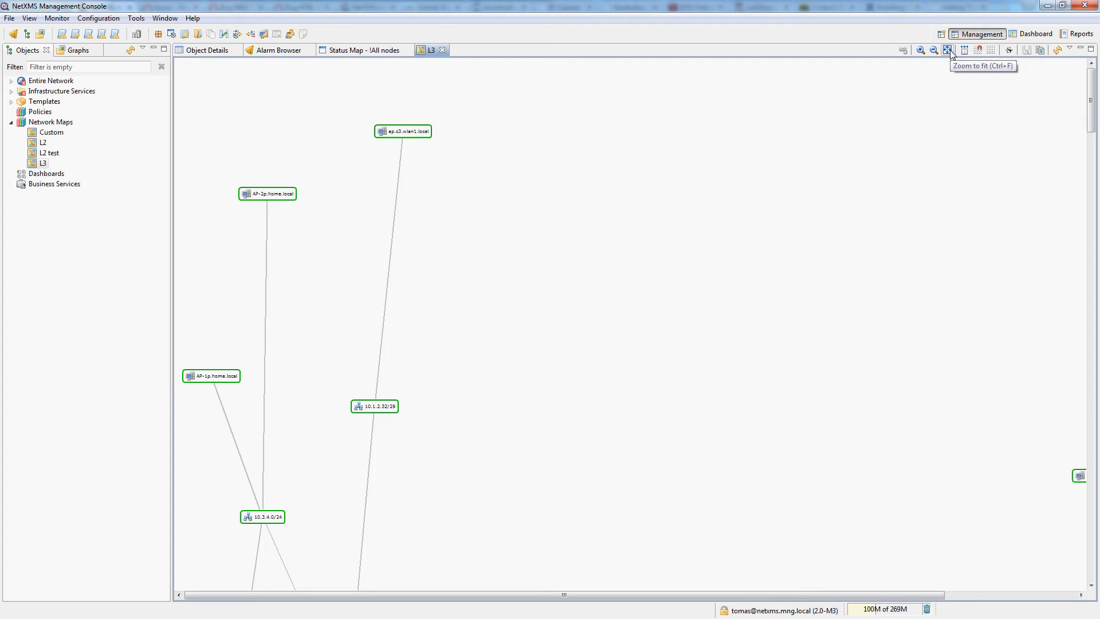
click(947, 49)
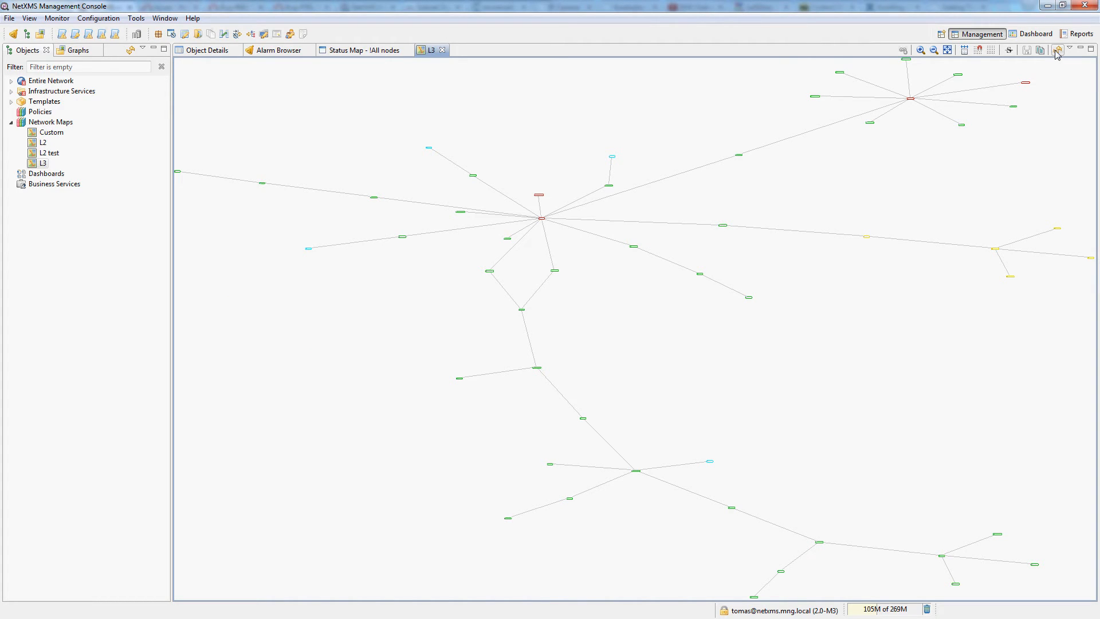
mouse_move(511, 149)
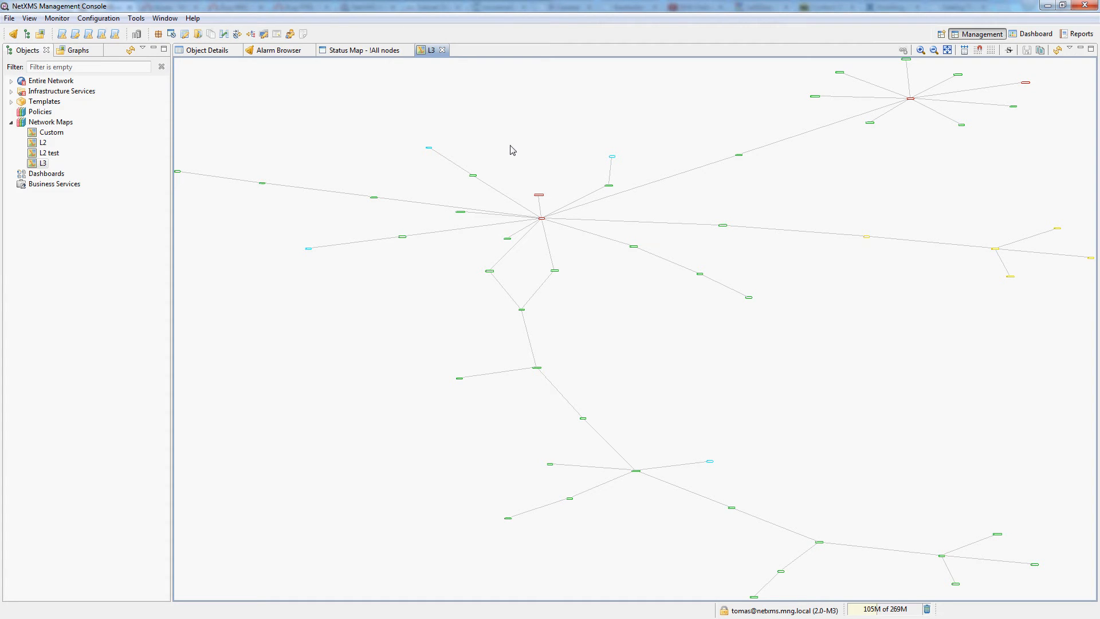
mouse_move(661, 88)
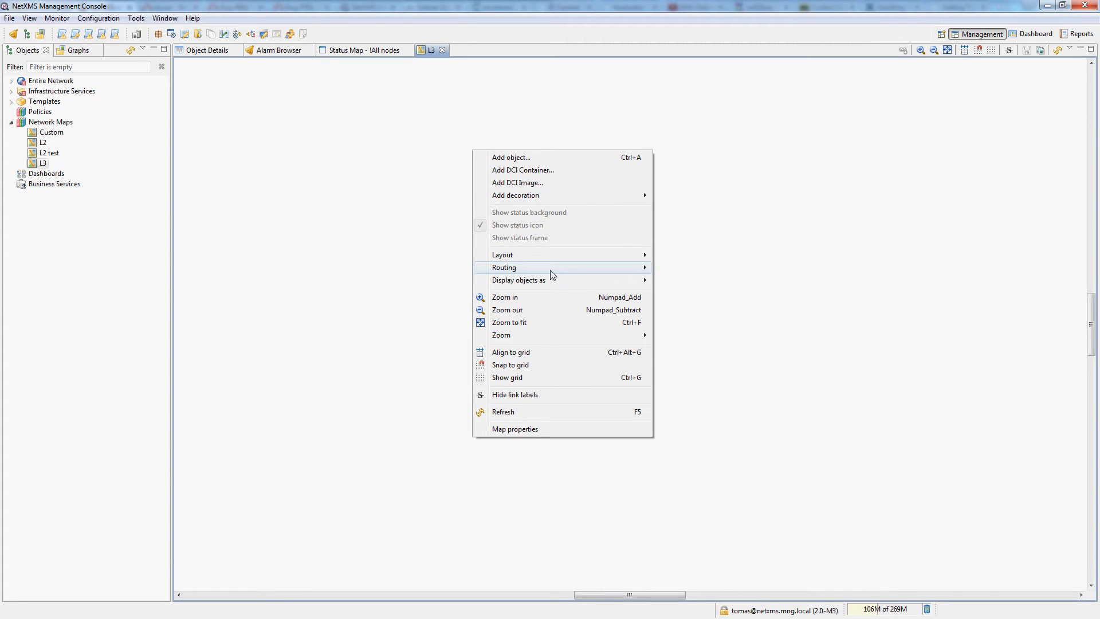
mouse_move(501, 254)
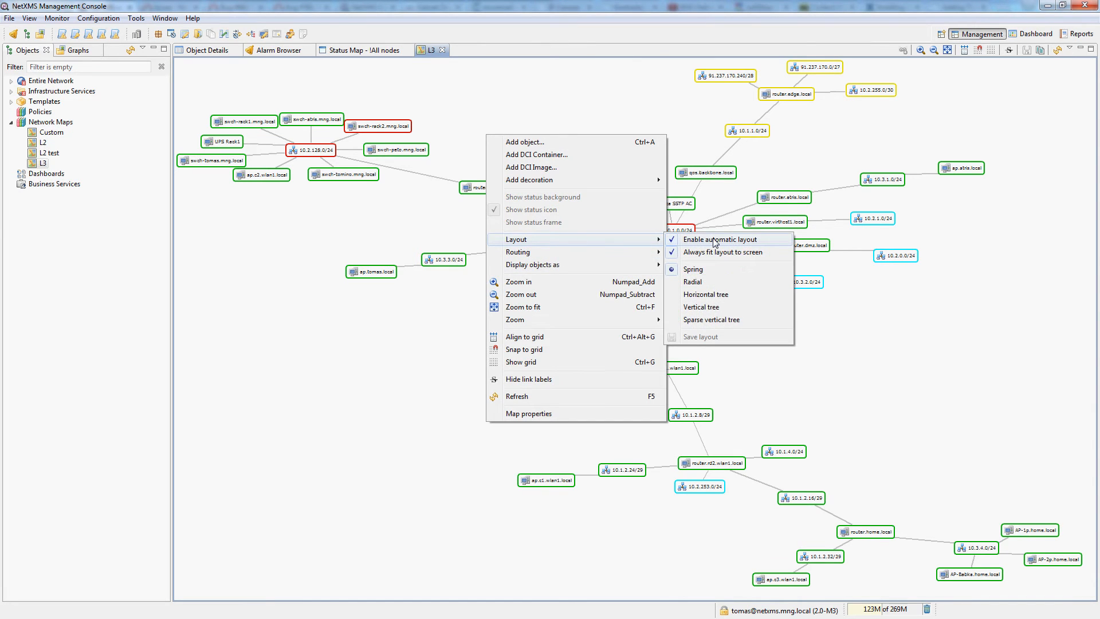
click(717, 238)
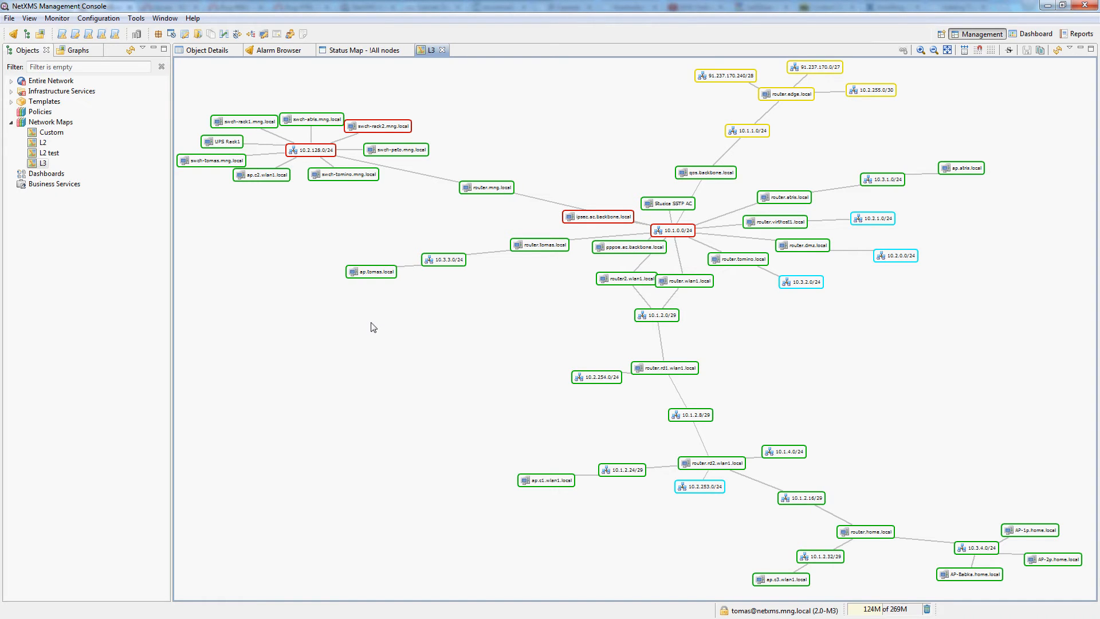
Step: Add netxms.mng.local to the L3 map and position the node
right_click(374, 327)
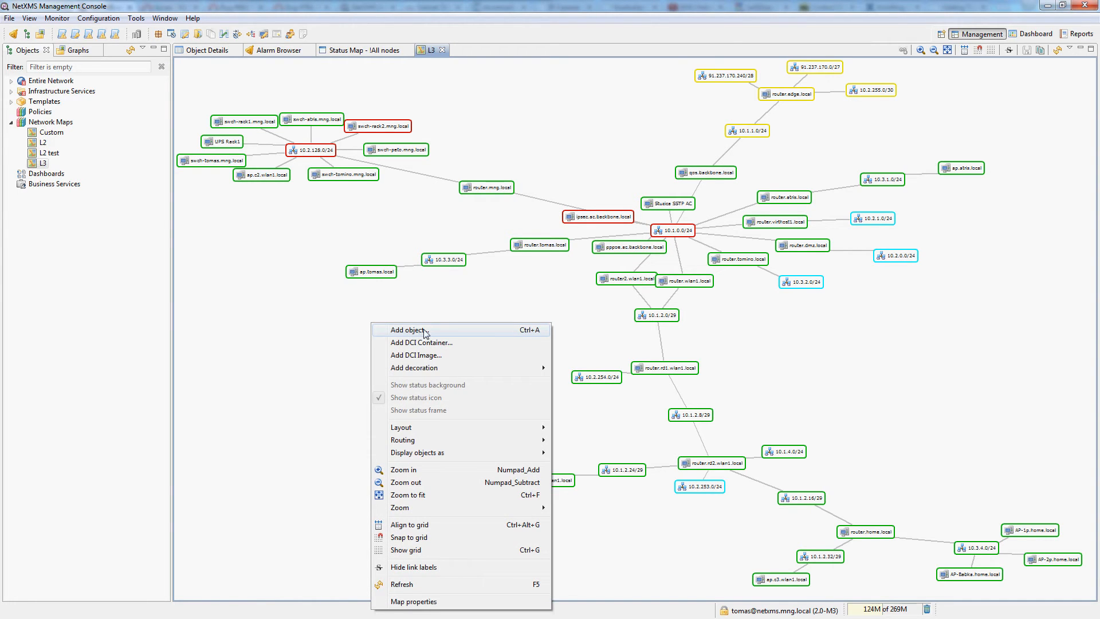
click(406, 329)
text(swch)
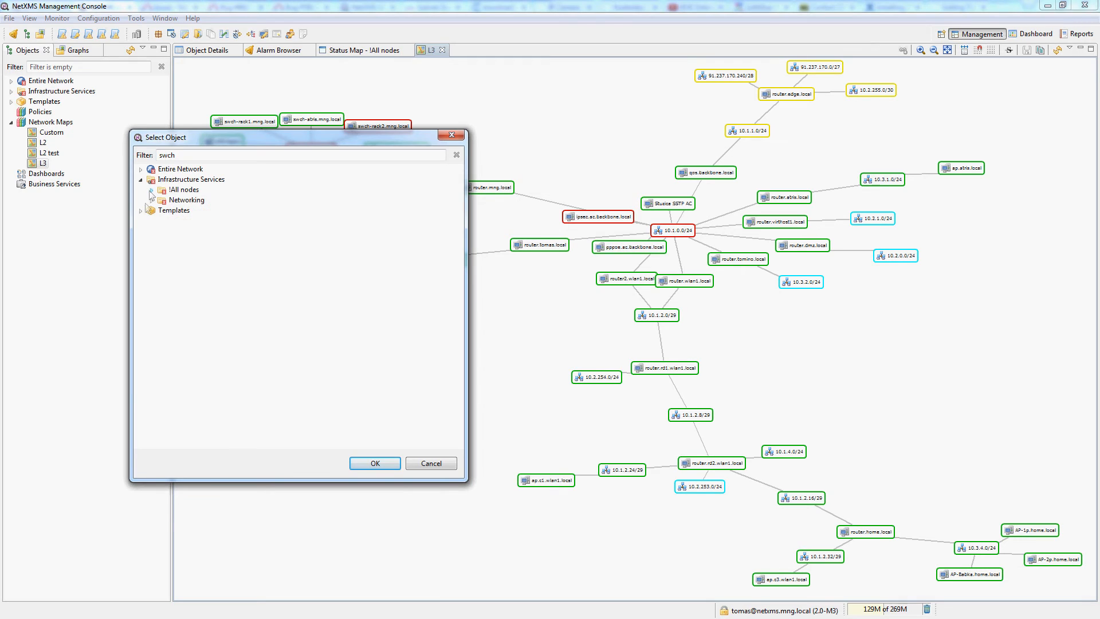
text(netxms)
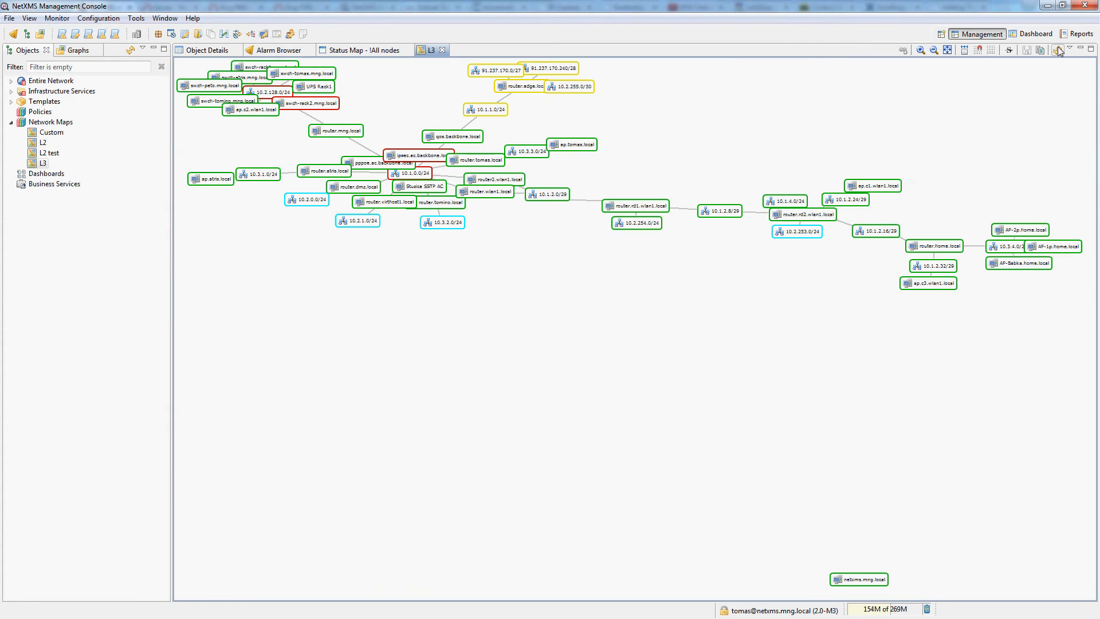
drag(858, 579, 520, 268)
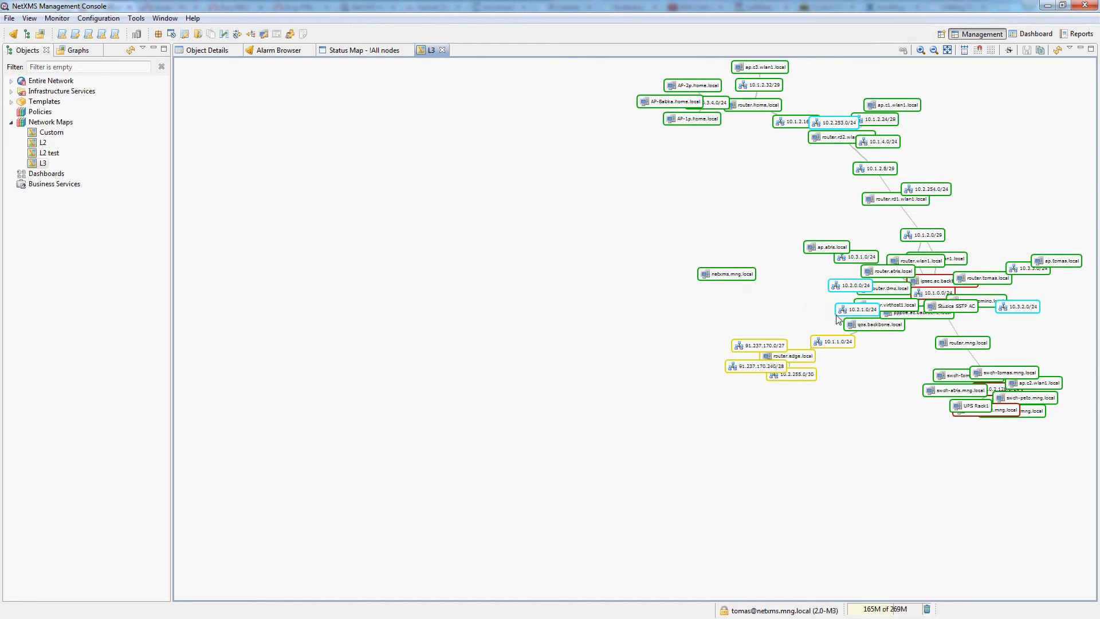
mouse_move(926, 92)
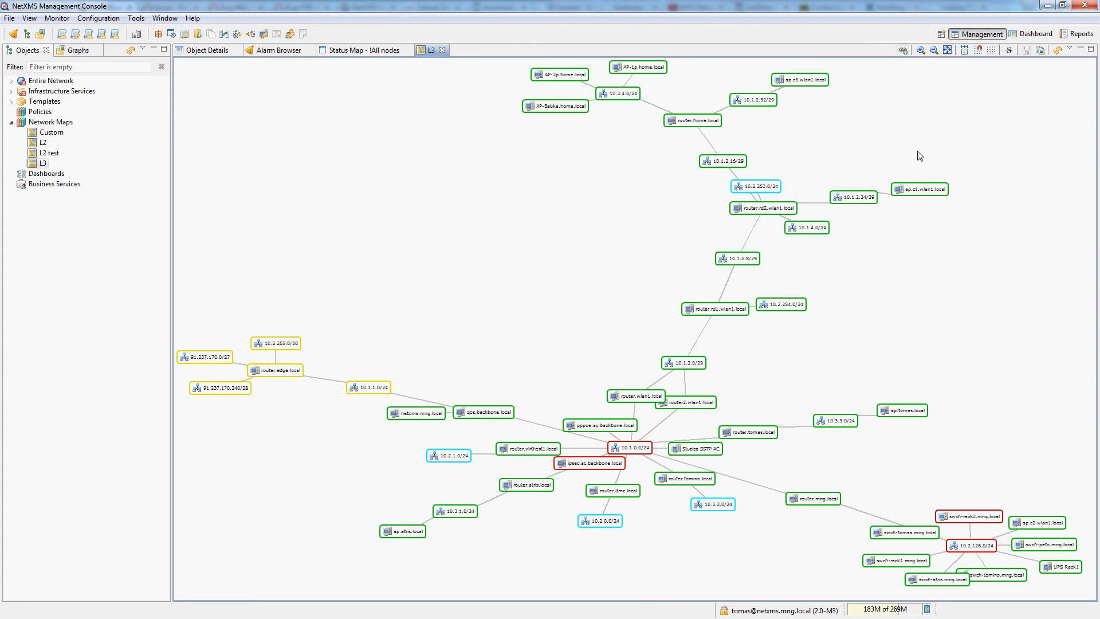
mouse_move(347, 391)
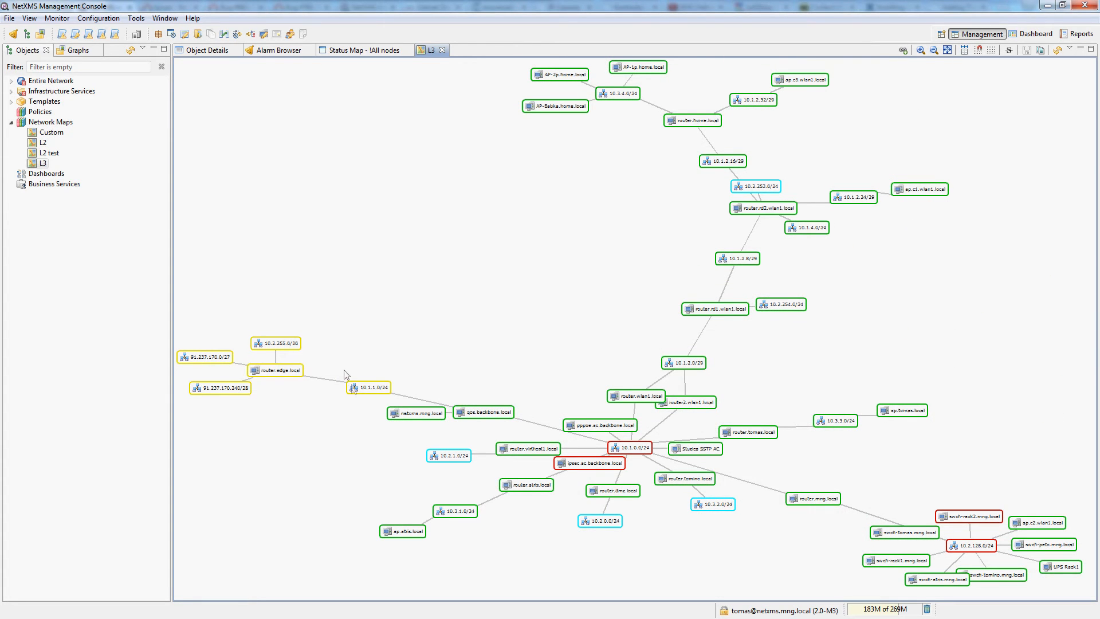
mouse_move(747, 502)
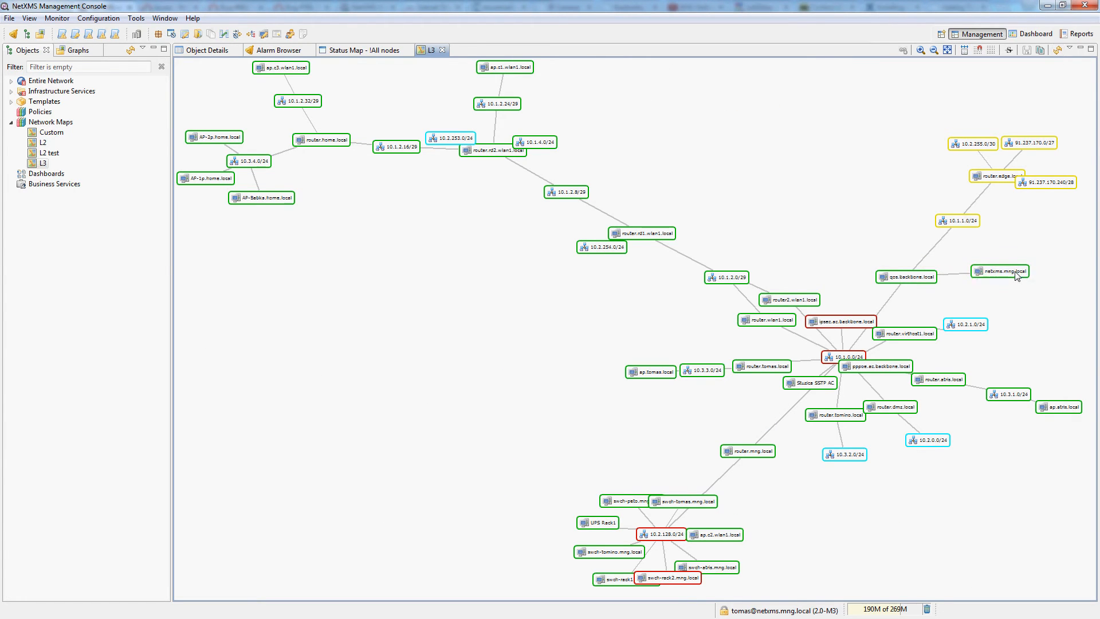
mouse_move(999, 252)
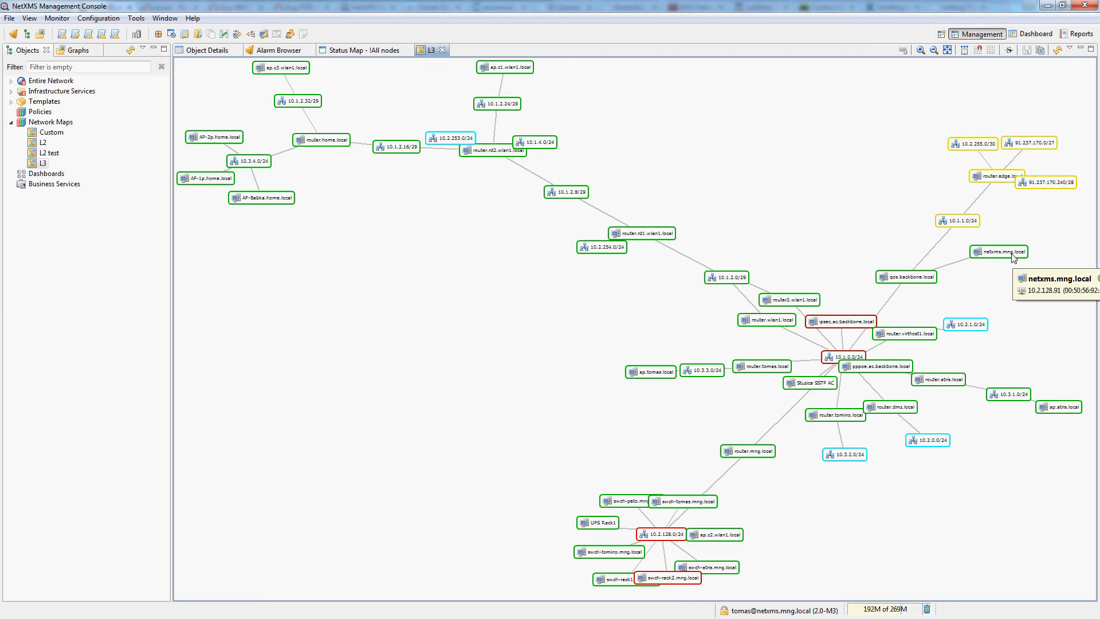
mouse_move(1014, 254)
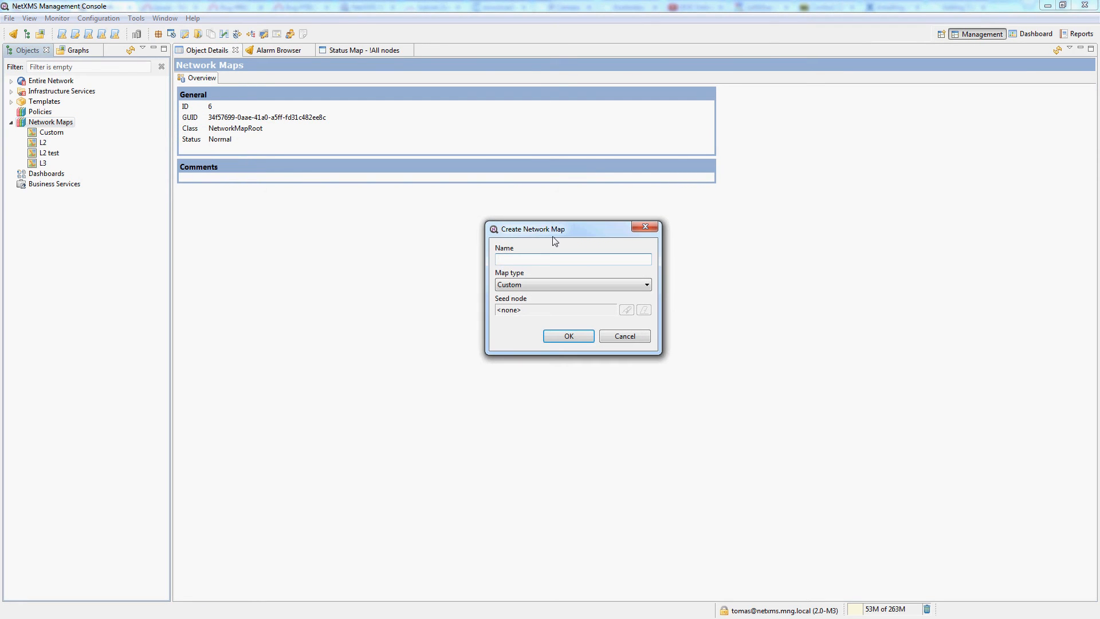
Step: Create a custom map named 'Custom' and open the existing Custom rack-photo map
text(Custom)
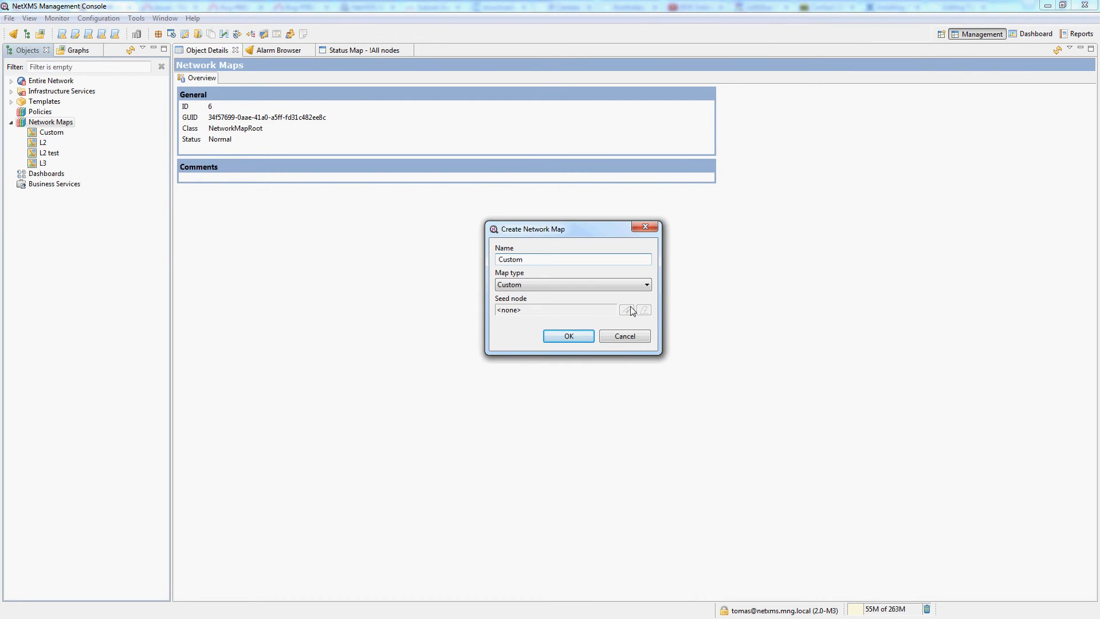
mouse_move(568, 335)
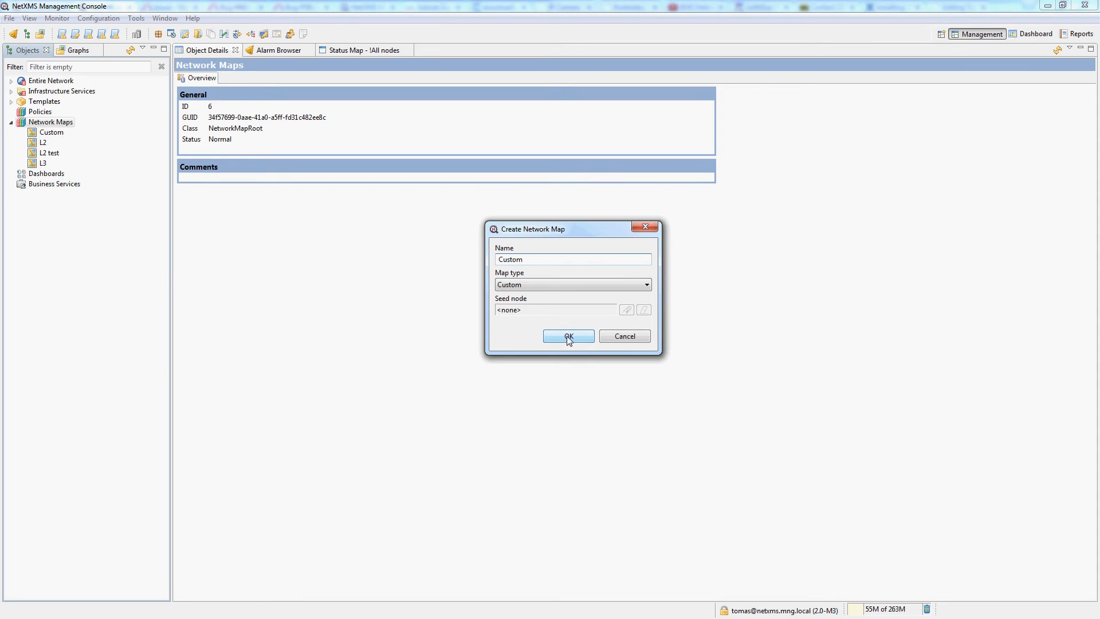
click(567, 336)
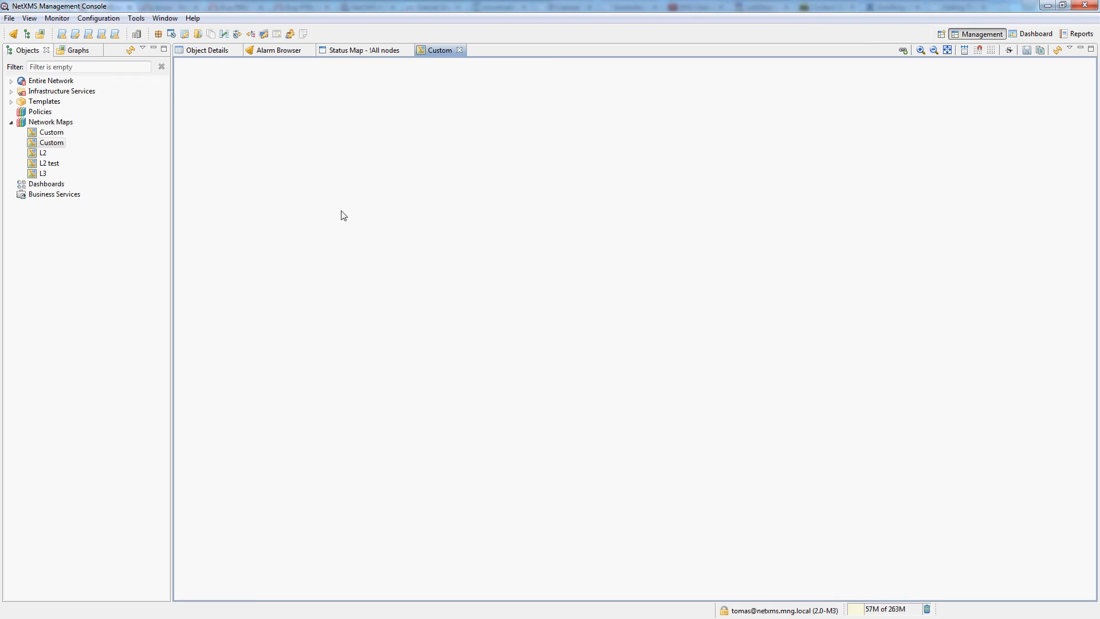
click(52, 133)
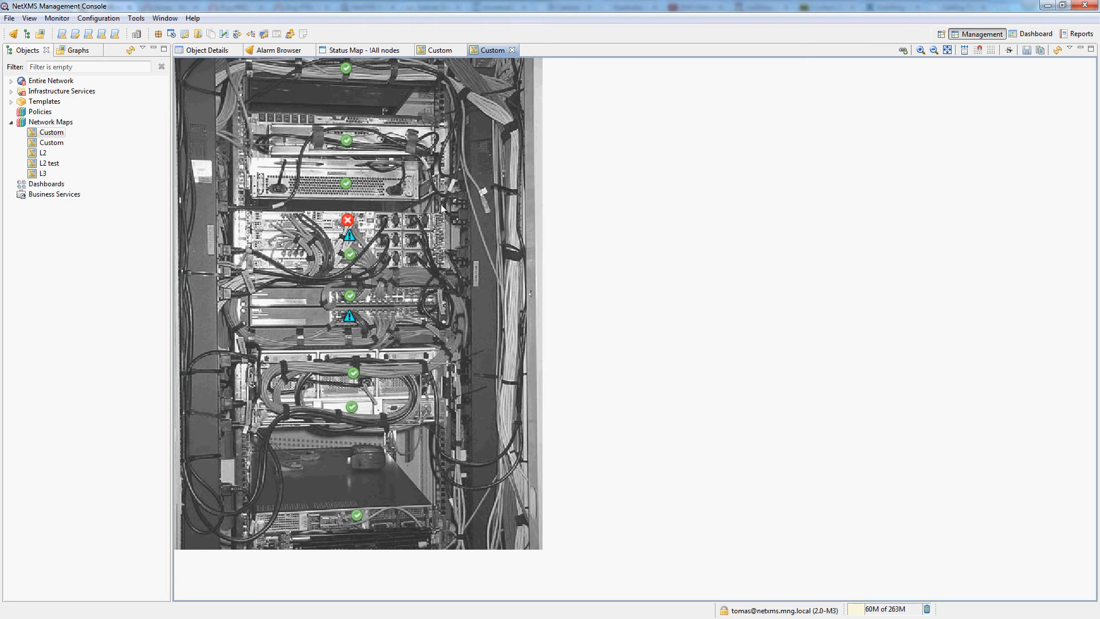
Step: View the rack-photo Custom map's routing options, Direct and Manhattan
click(349, 220)
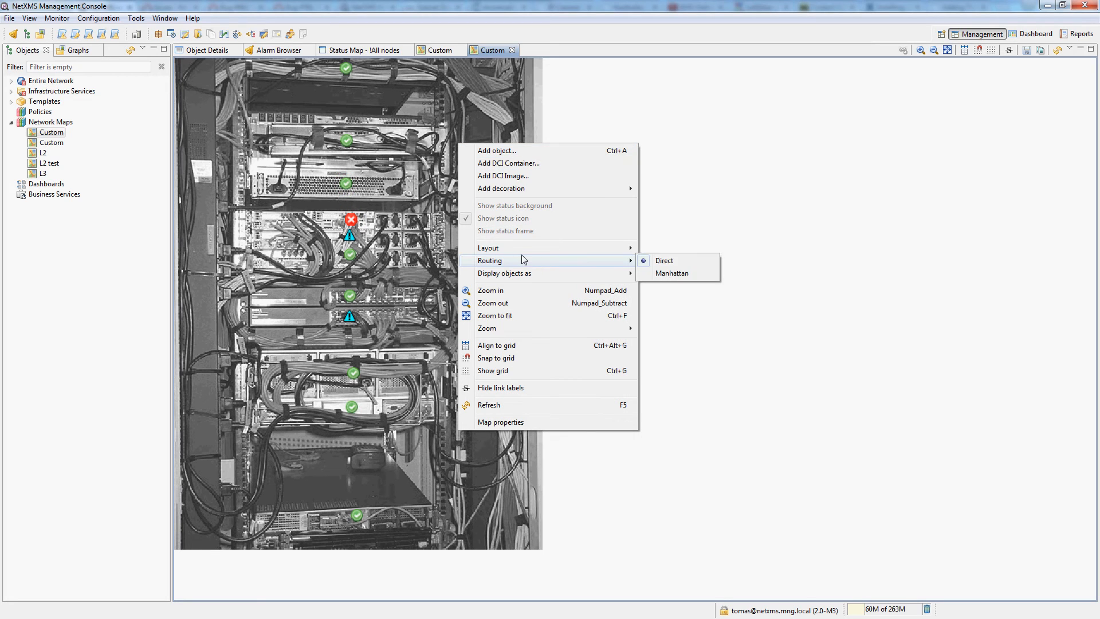
mouse_move(504, 273)
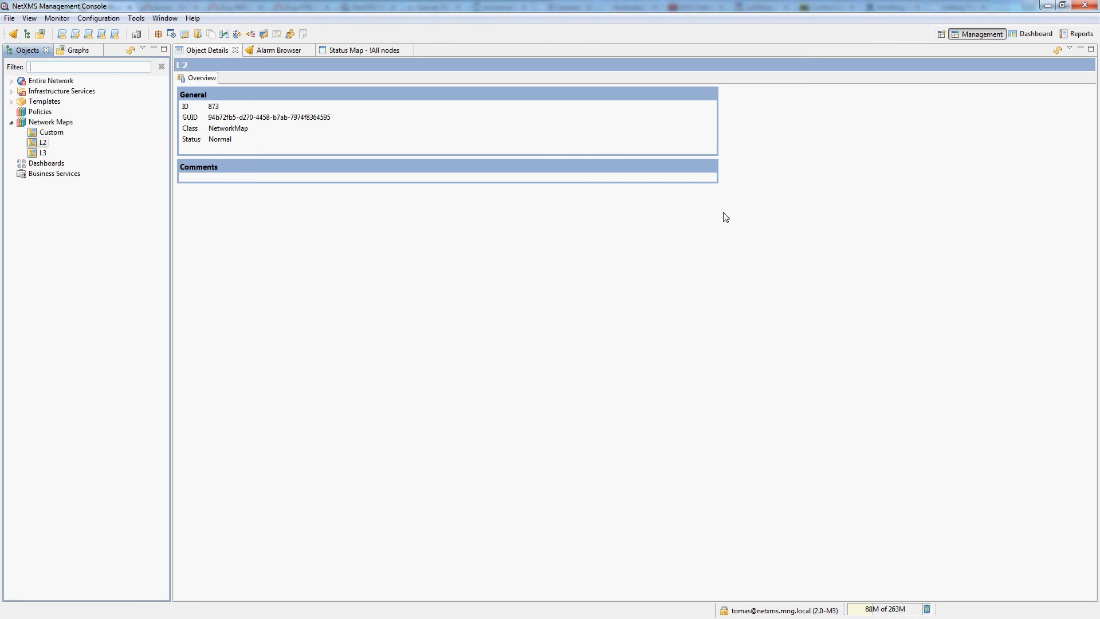
mouse_move(690, 218)
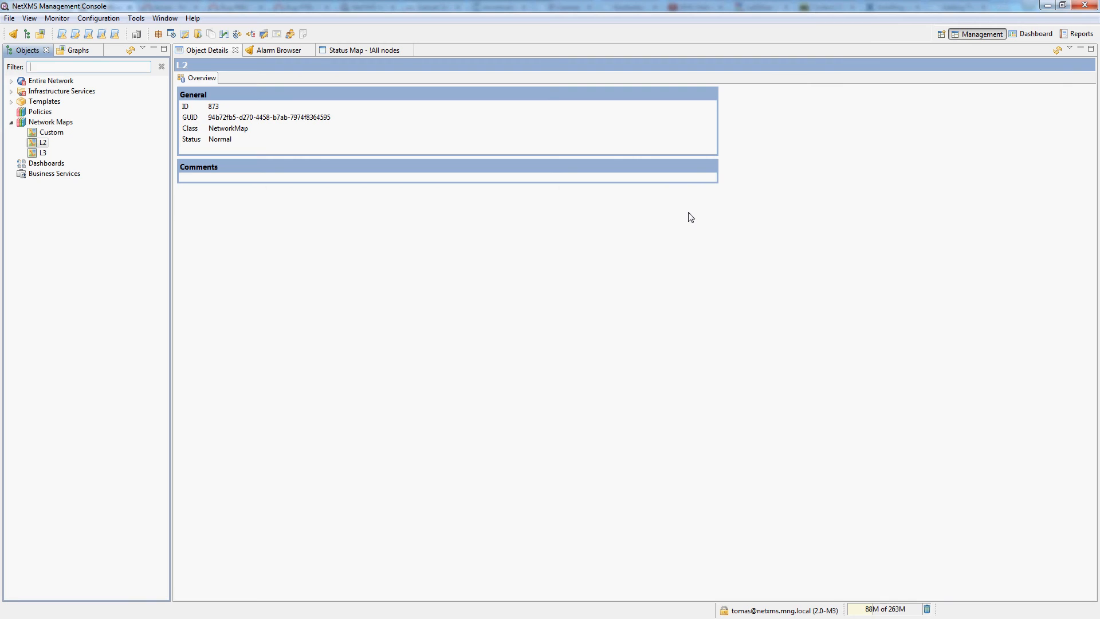
mouse_move(644, 215)
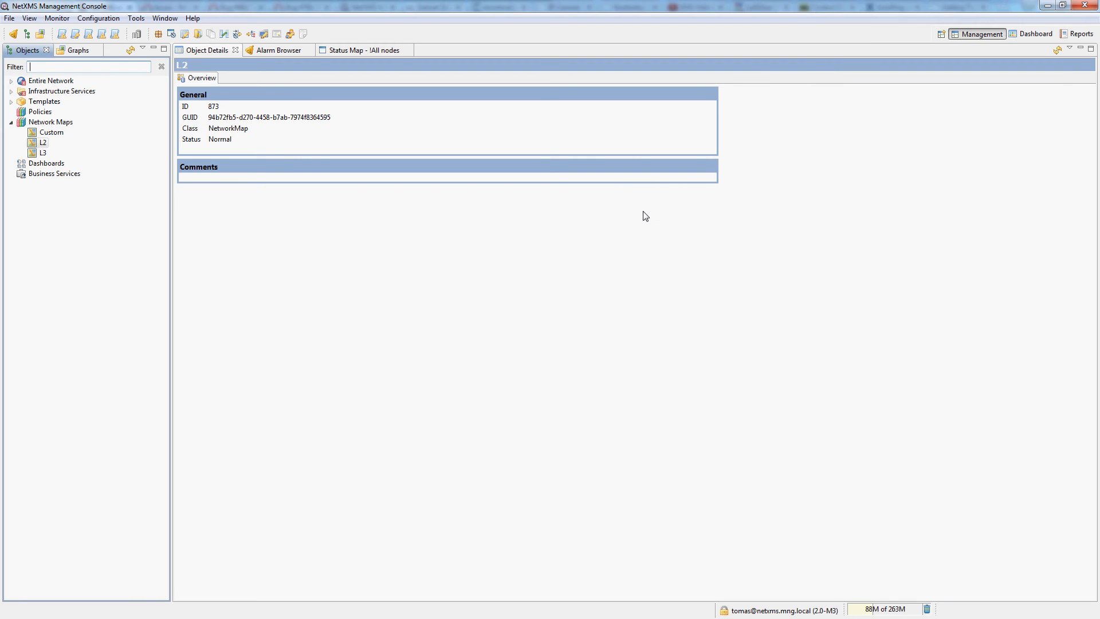
mouse_move(354, 142)
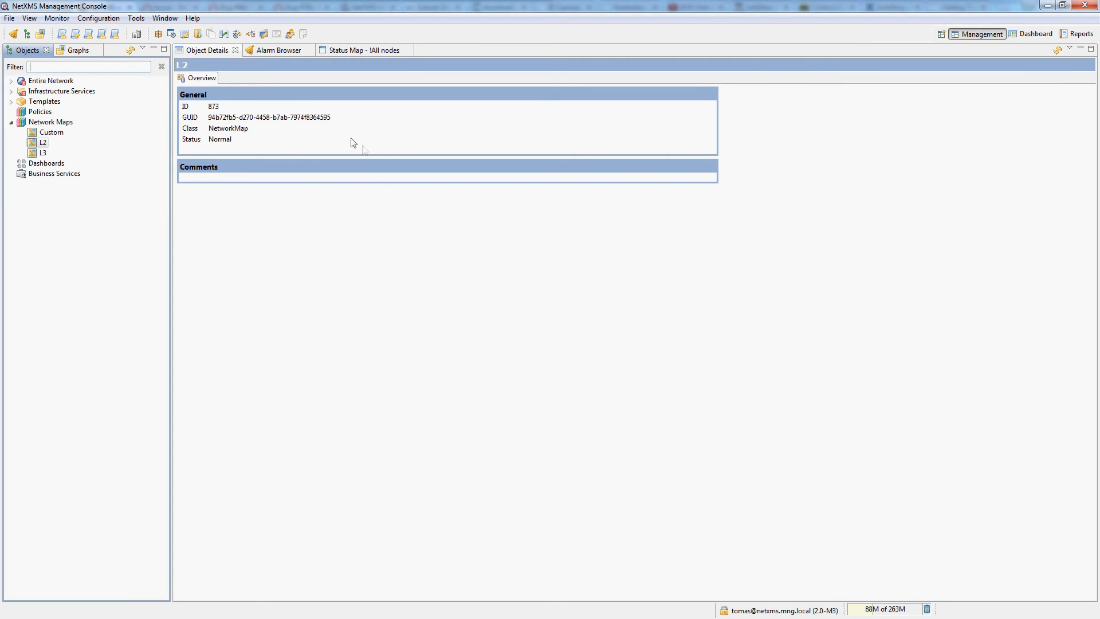
Step: Run Find IP address from Tools for 10.3.1.99
click(135, 17)
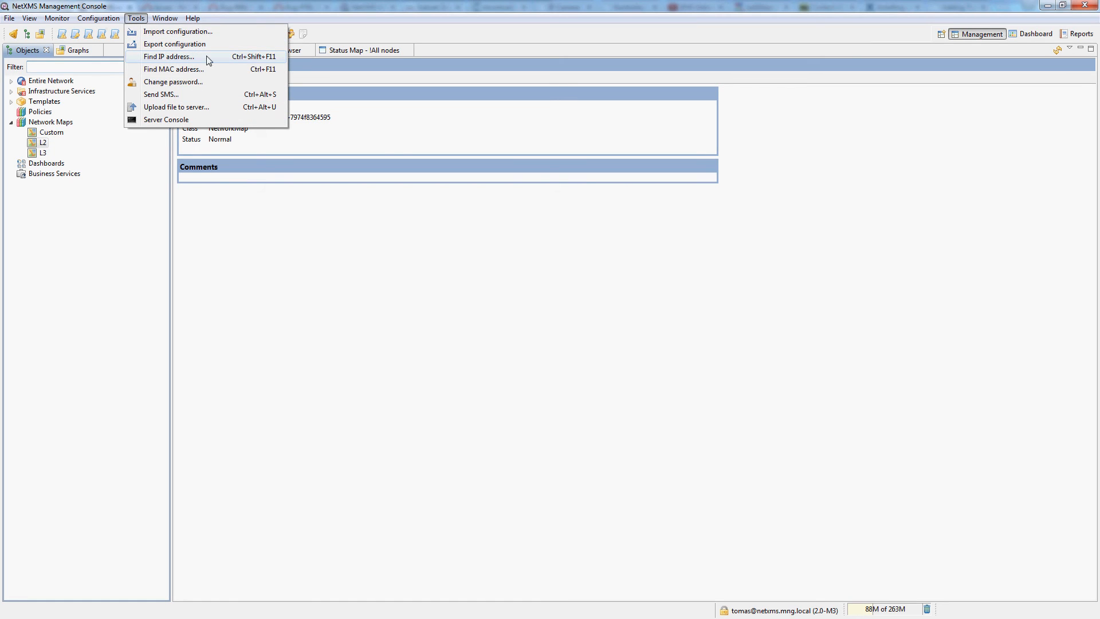
mouse_move(173, 69)
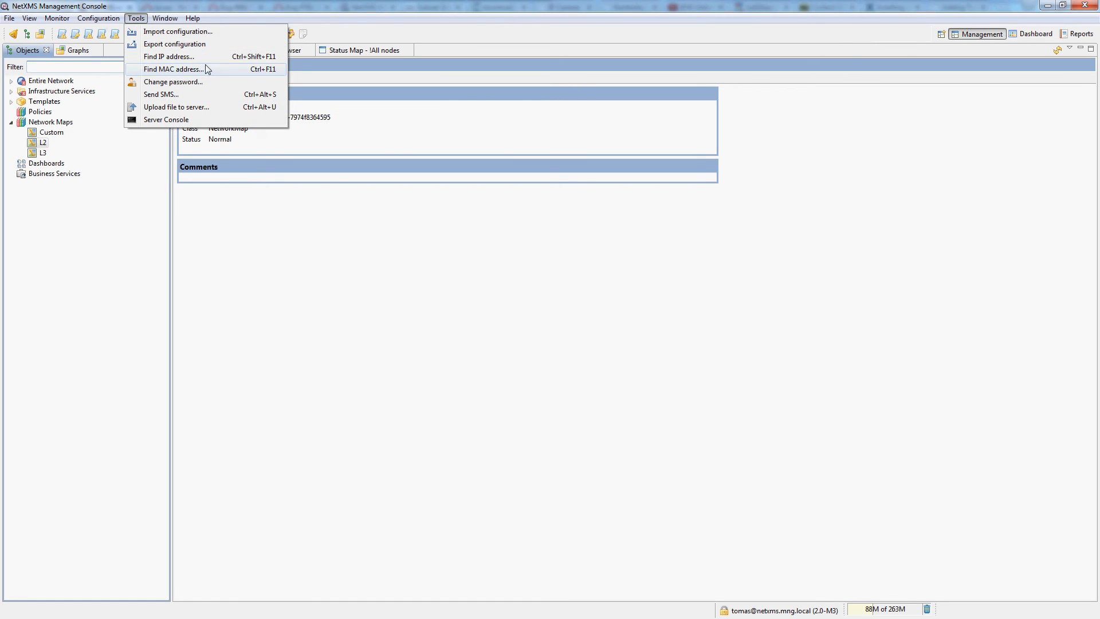
click(169, 56)
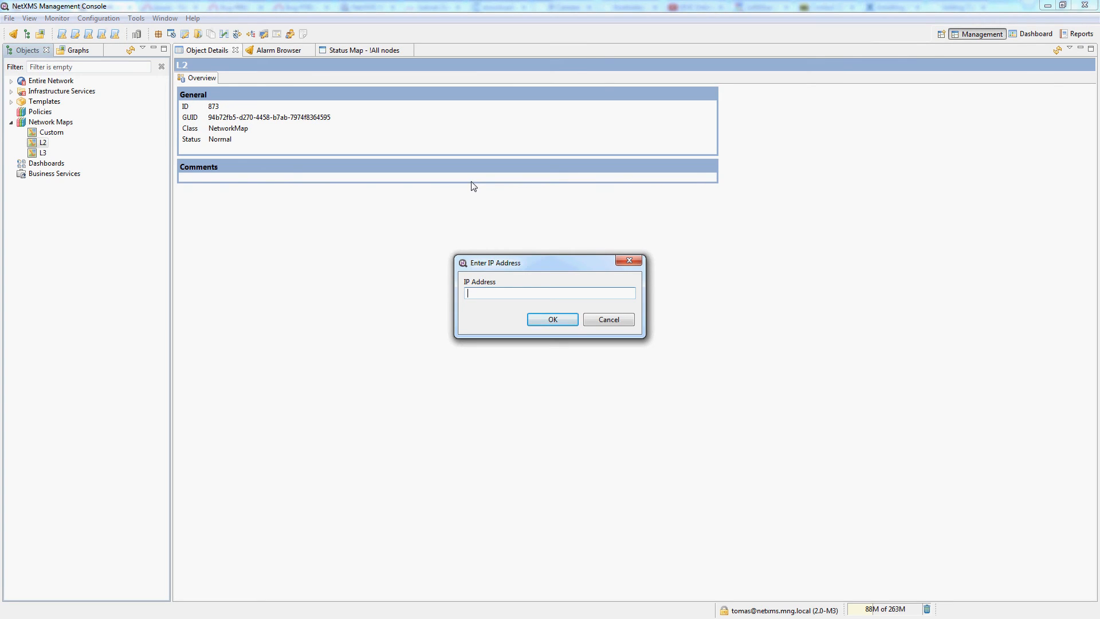
text(1.0)
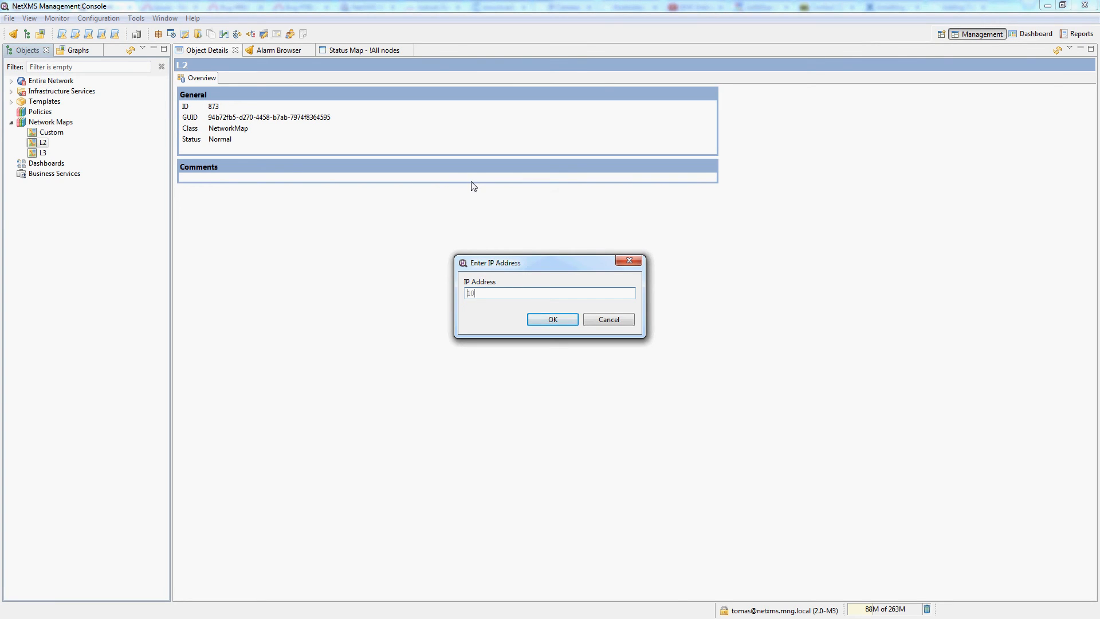
text(0.3.1)
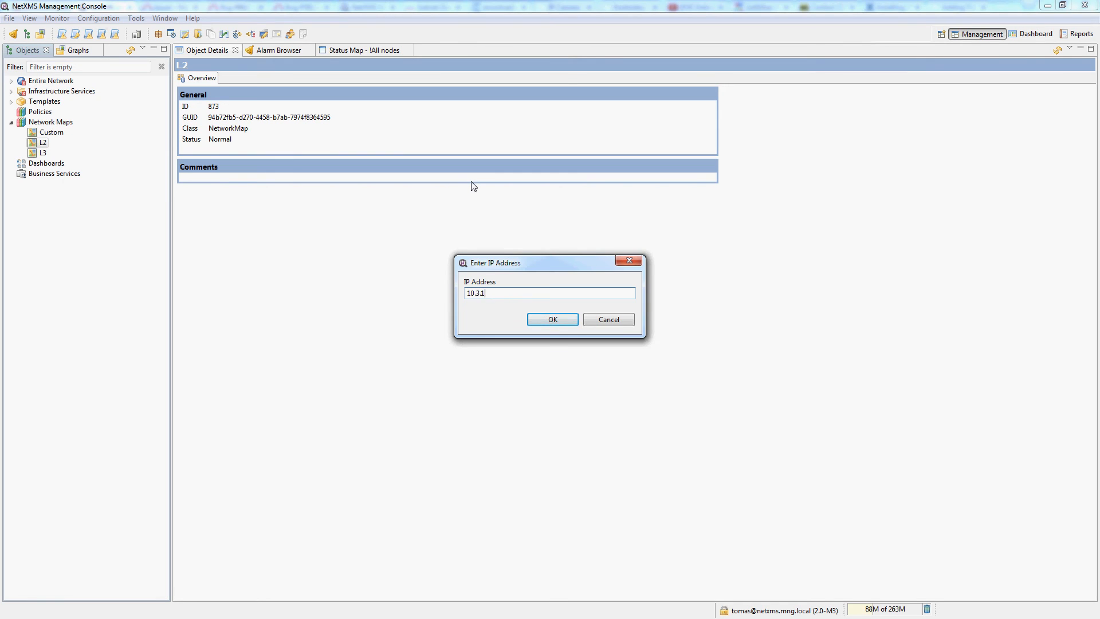
text(99)
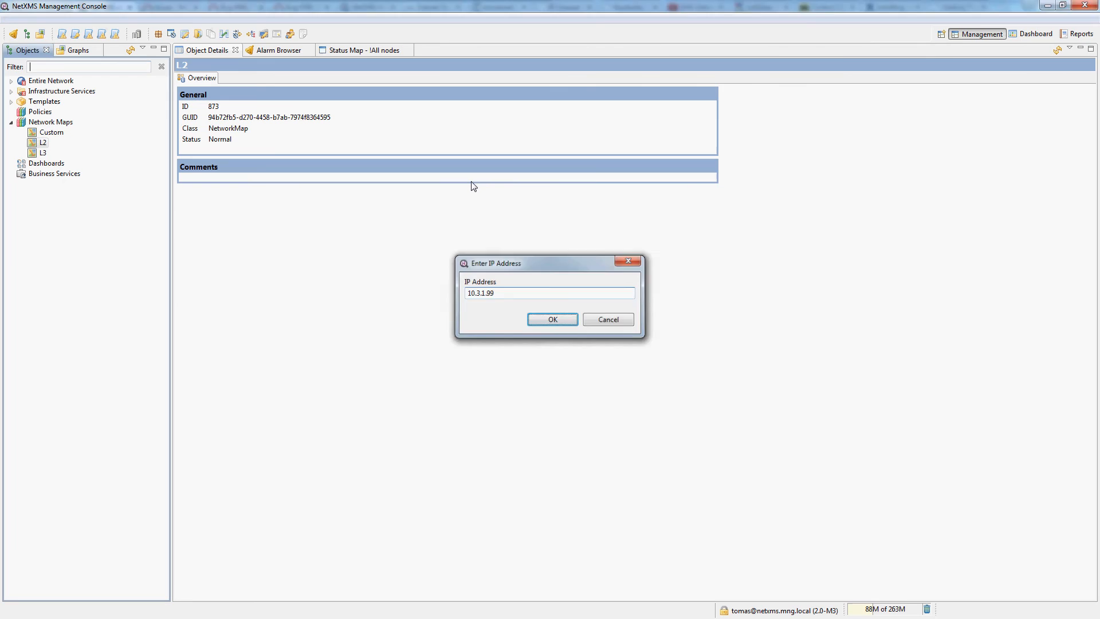
click(551, 319)
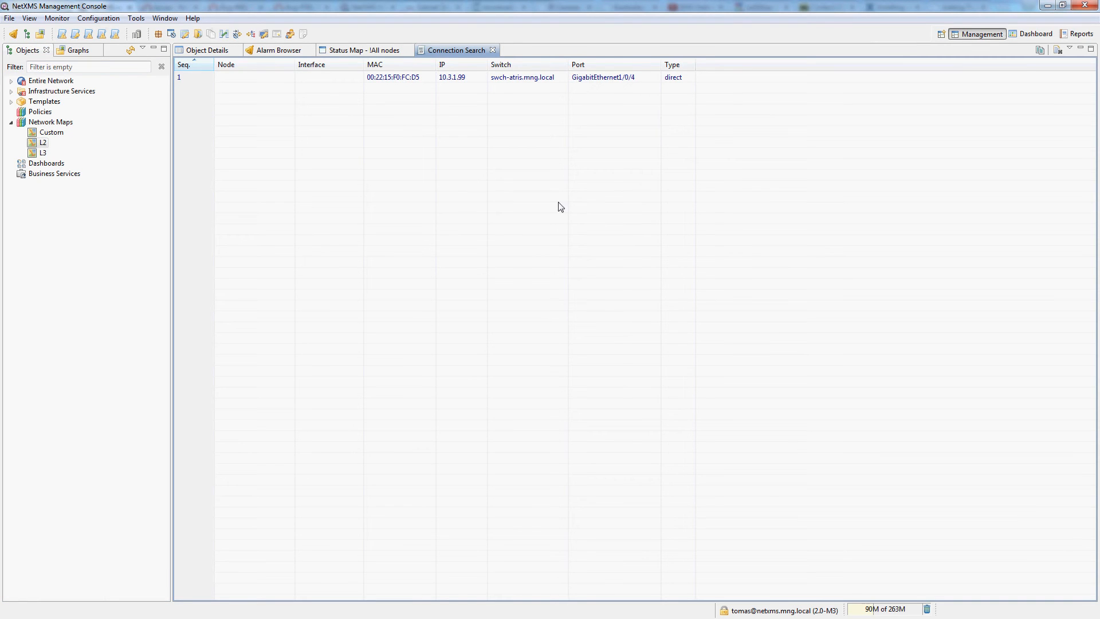
Step: Select the 10.3.1.99 result on swch-atris GigabitEthernet1/0/4 and the Temp server result on swch-rack1 GigabitEthernet1/0/26
click(435, 77)
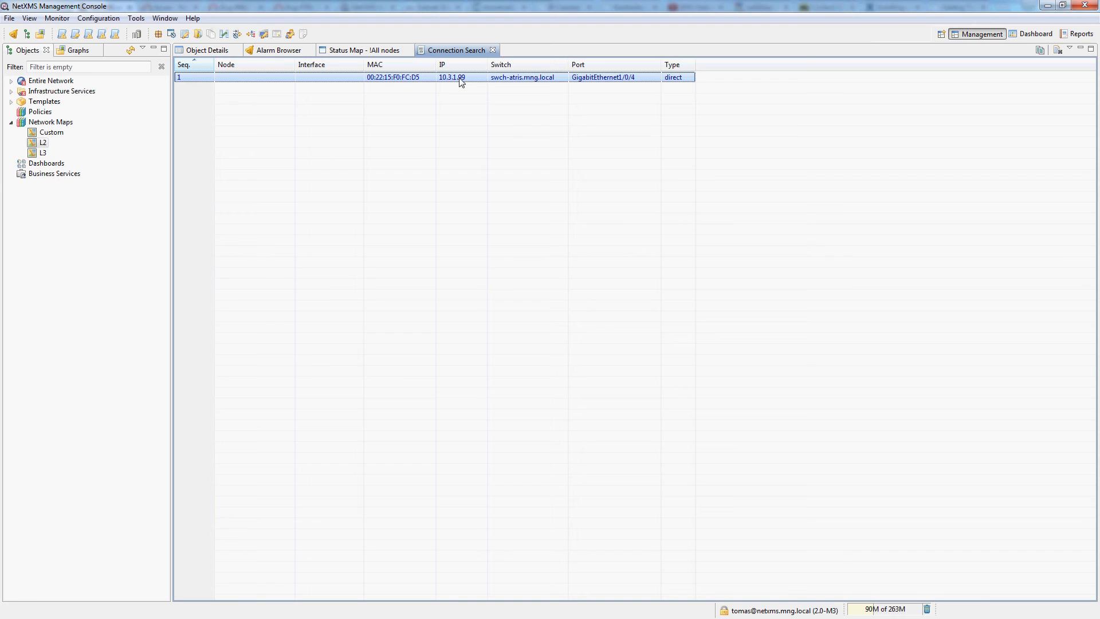
mouse_move(522, 85)
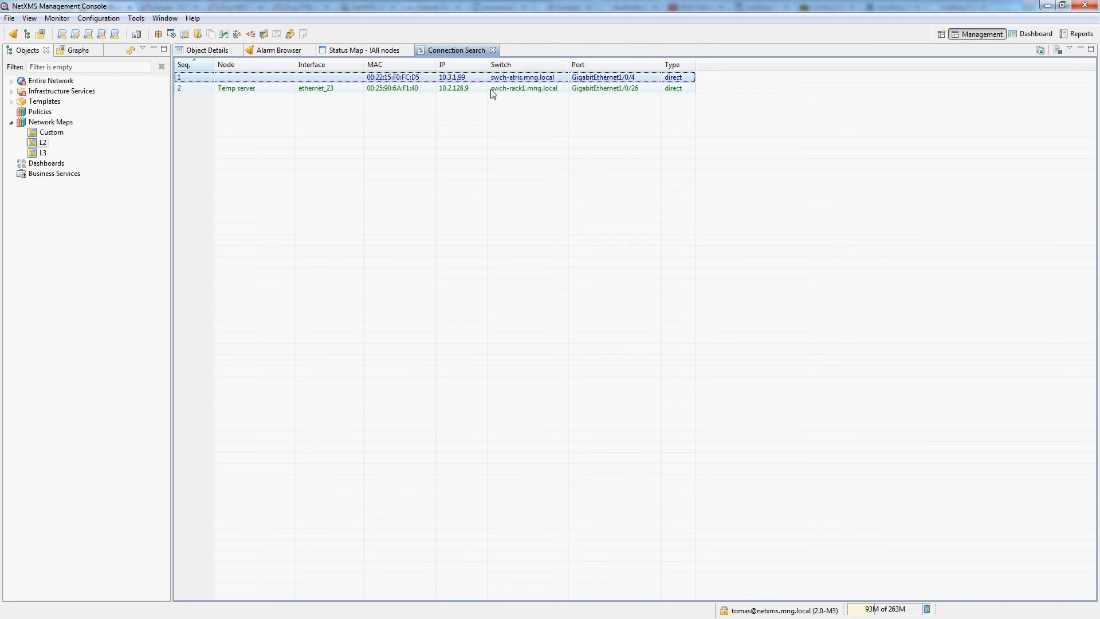
click(236, 88)
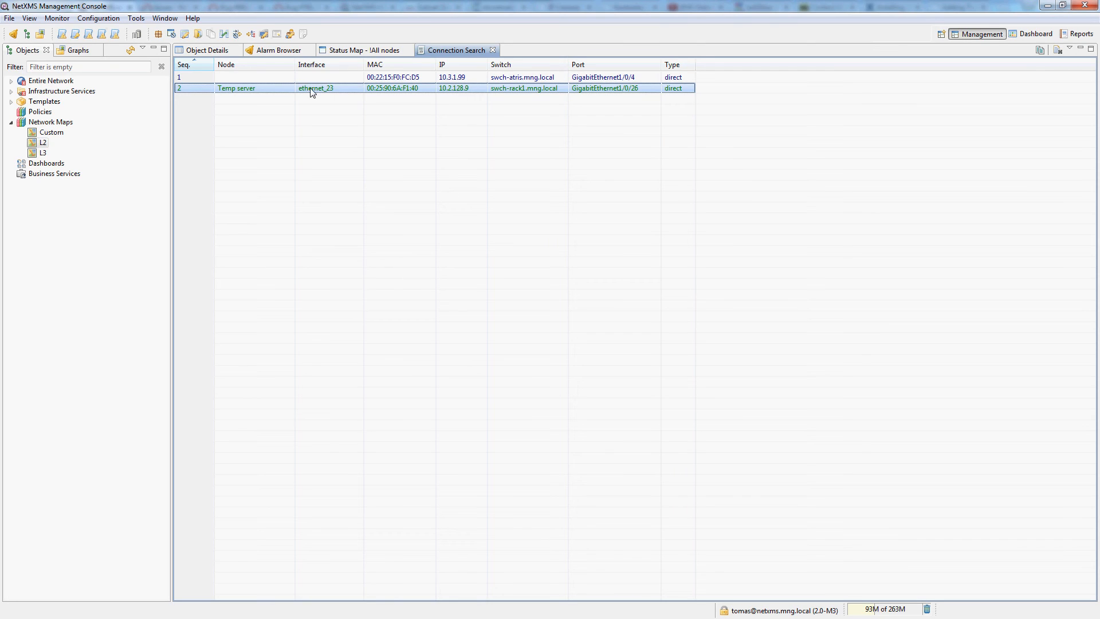
mouse_move(528, 93)
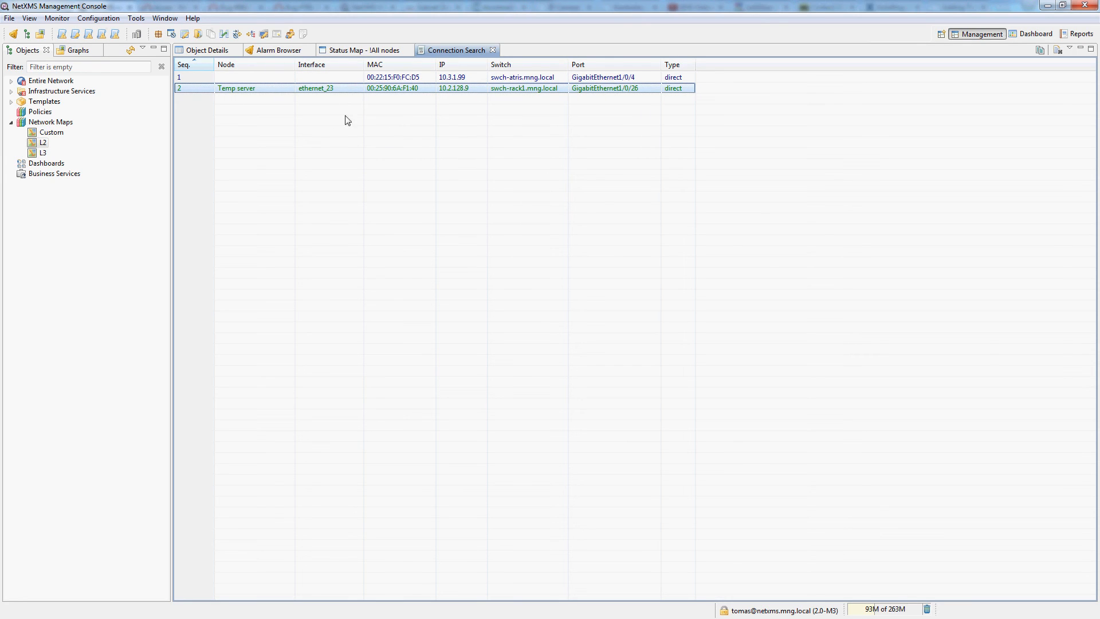
mouse_move(97, 18)
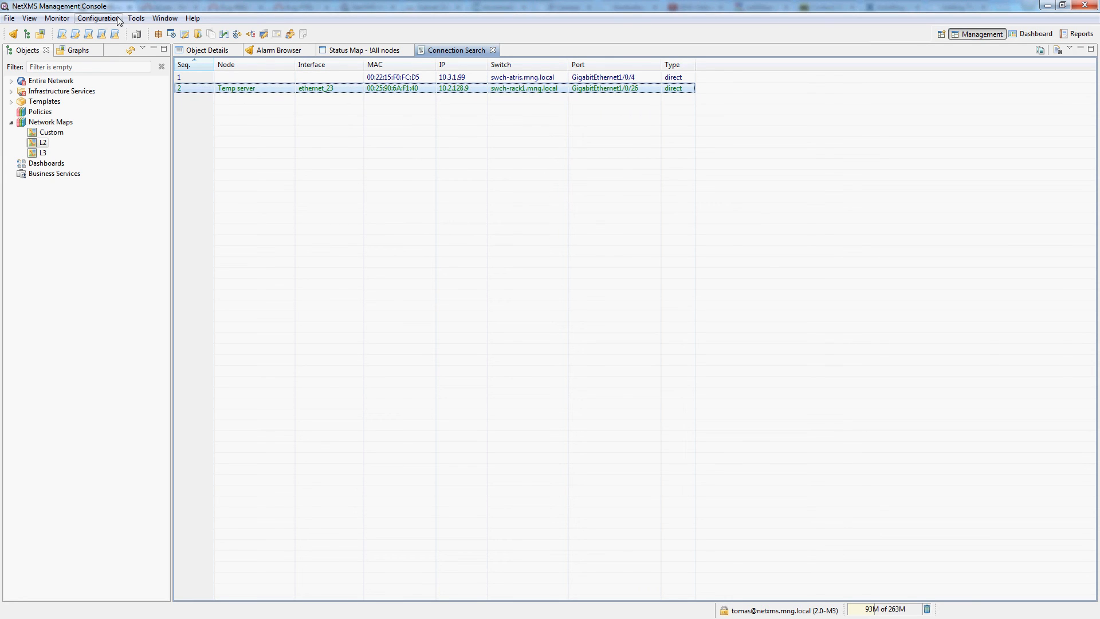
Step: Run an IP address search locating esxi01.mng.local indirectly on swch-rack2.mng.local port GigabitEthernet1/0/1
click(135, 17)
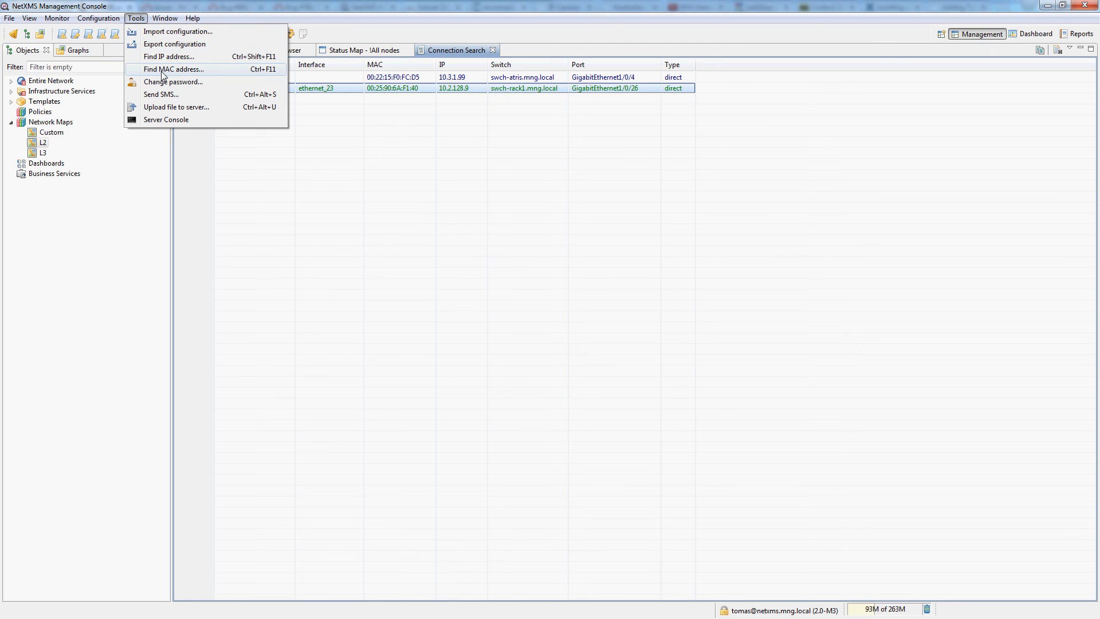
click(170, 56)
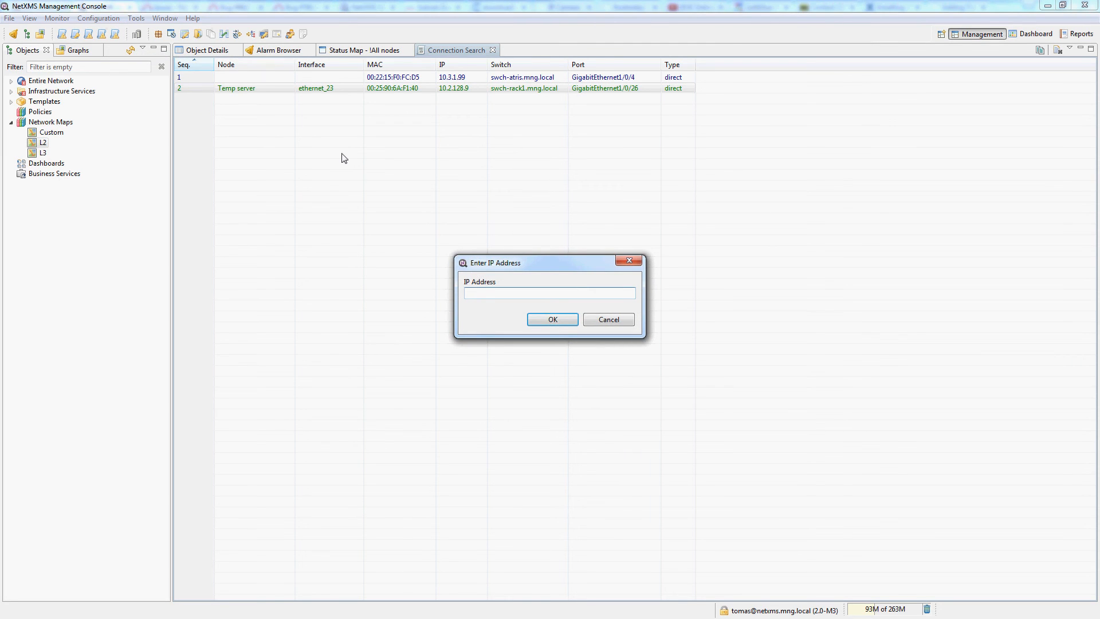
click(552, 320)
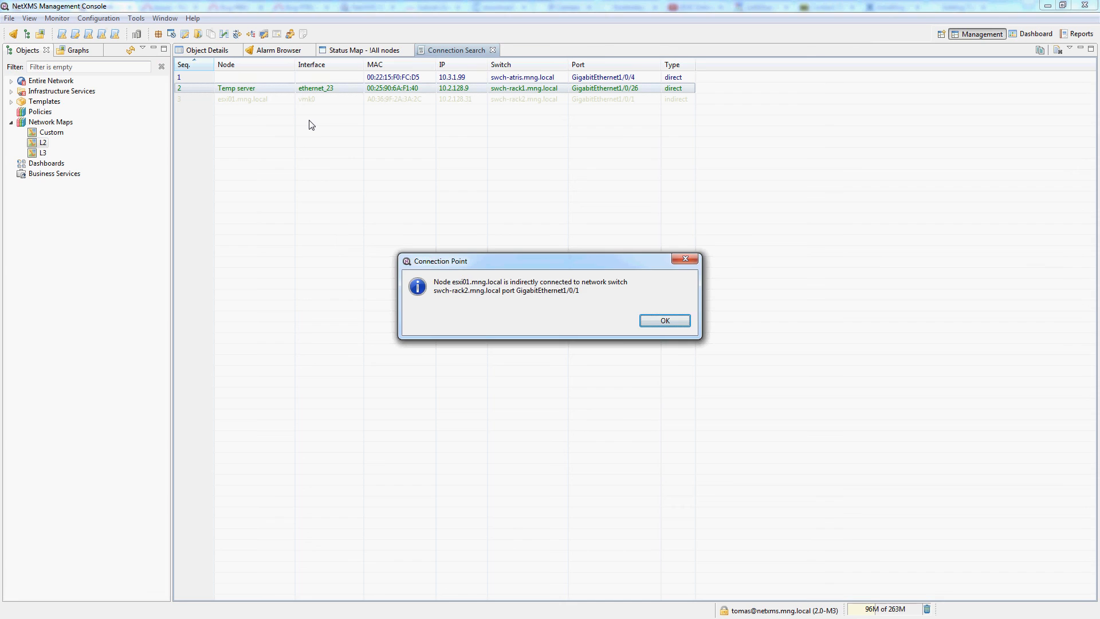
click(663, 319)
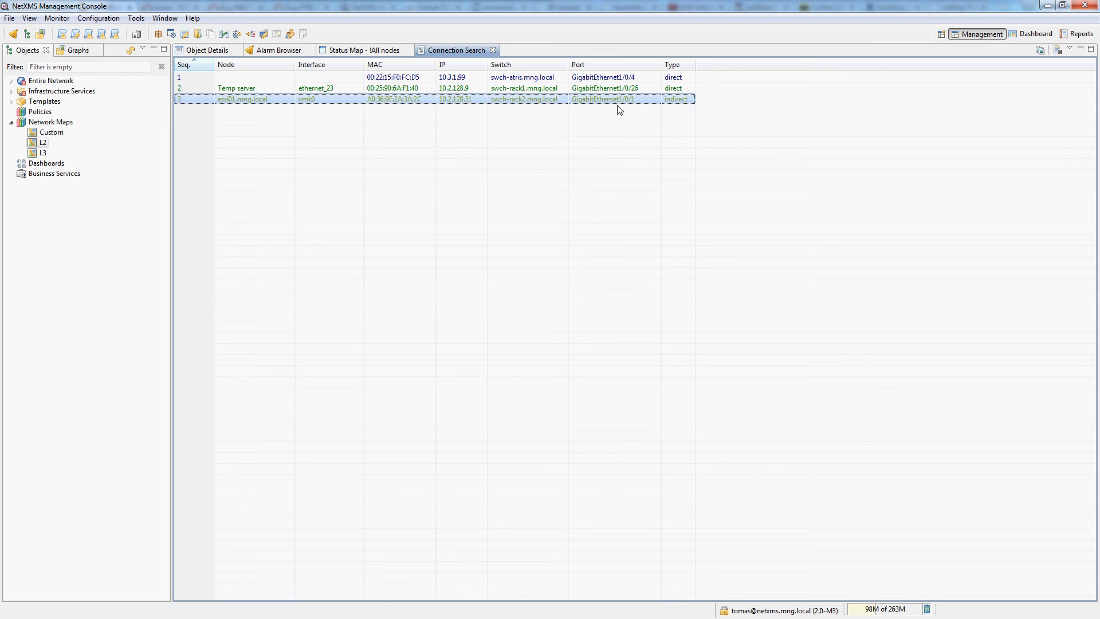
mouse_move(537, 104)
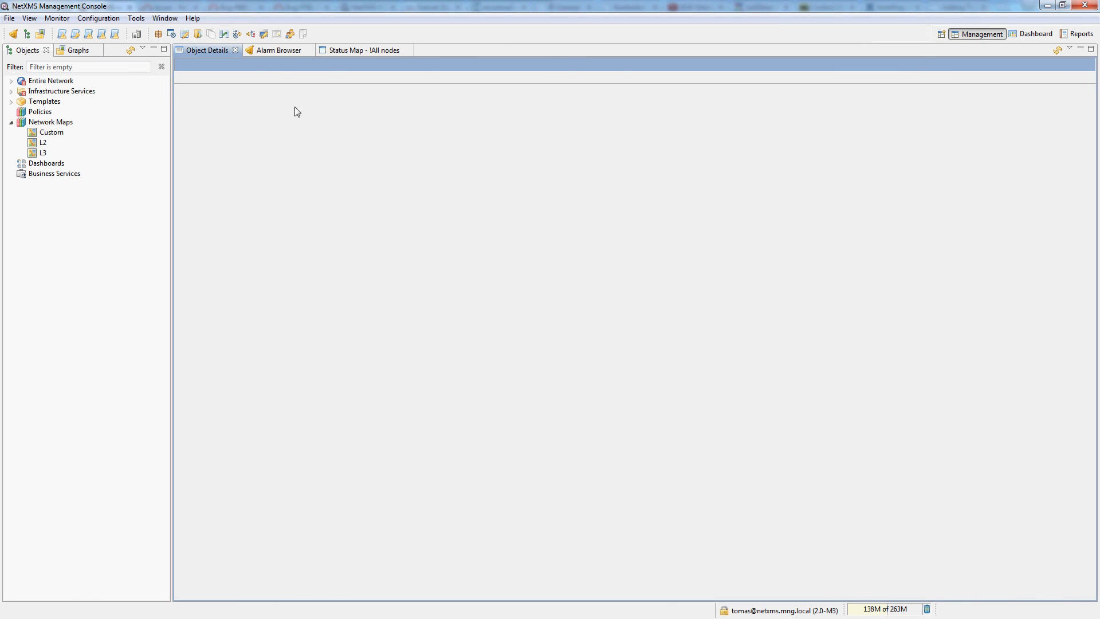
Step: Search MAC 00:0C:42:C3:D1:44, found directly on swch-rack1.mng.local port GigabitEthernet1/0/39
click(135, 17)
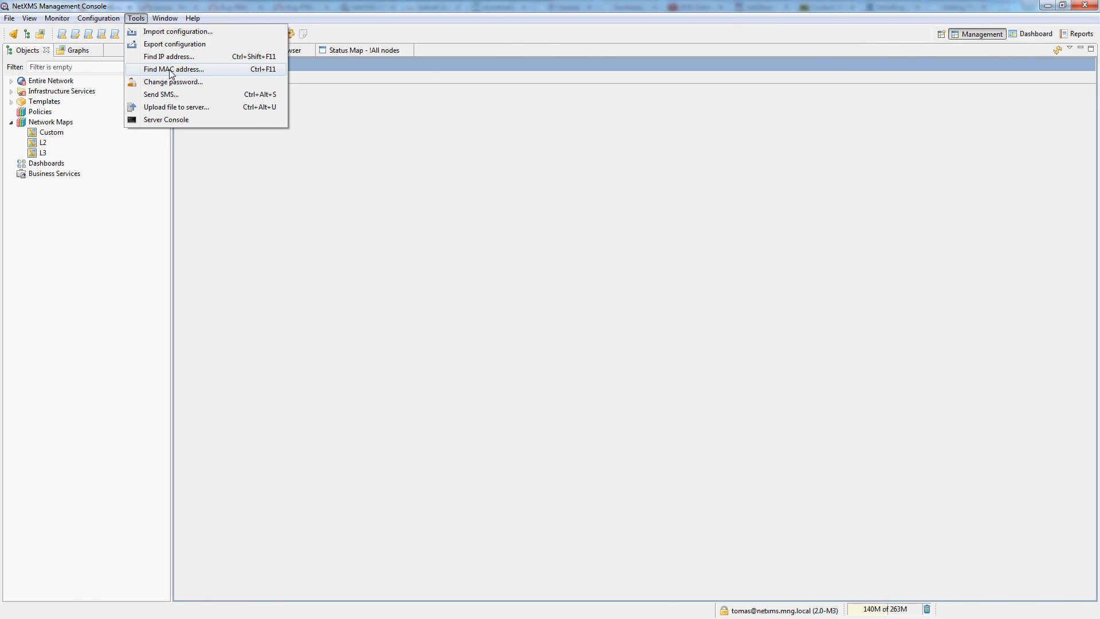
click(173, 69)
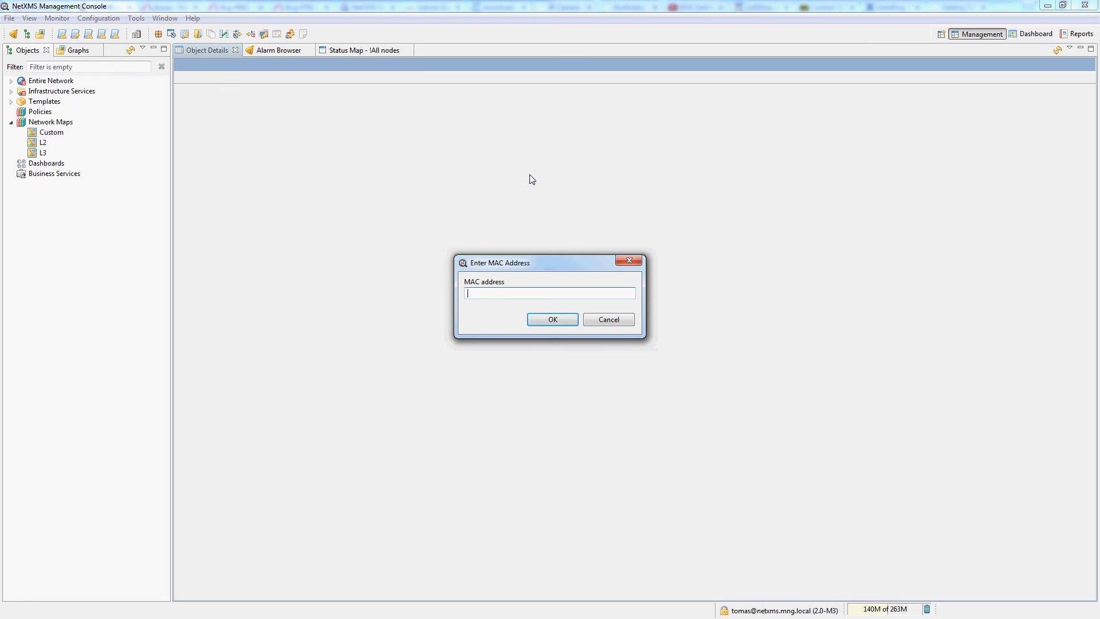
drag(499, 263, 422, 198)
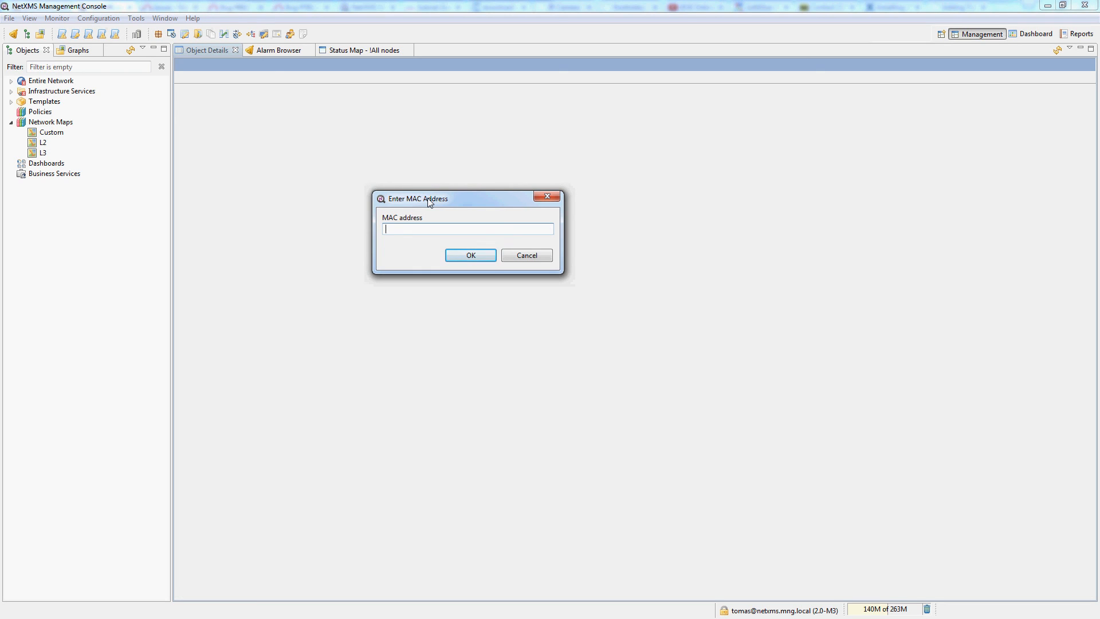
text(00:0C:42:C3:D1:44)
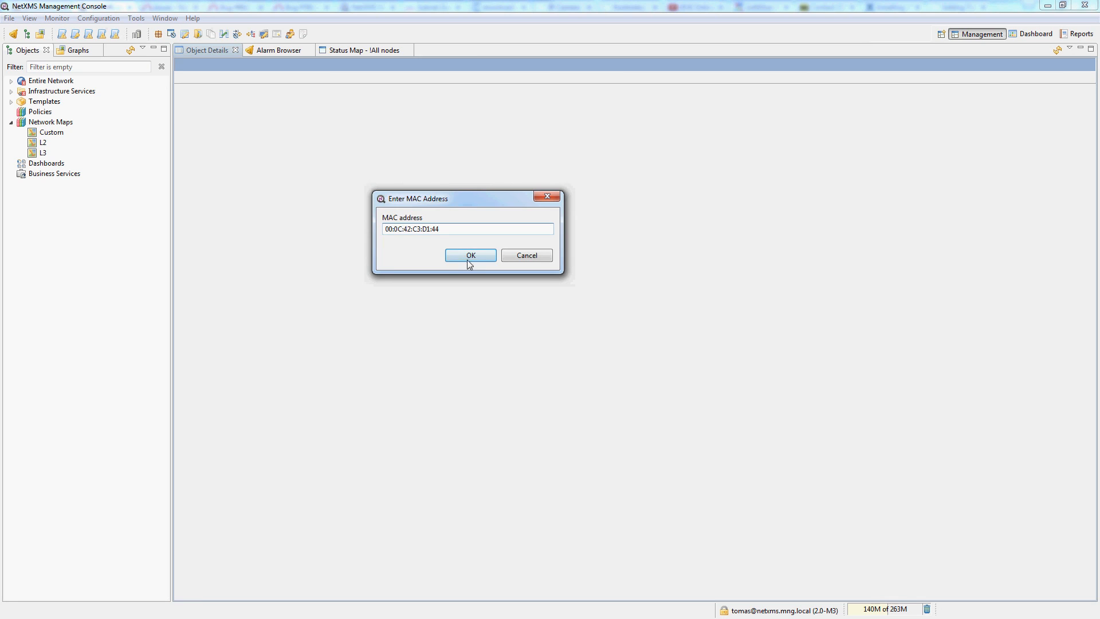
click(470, 255)
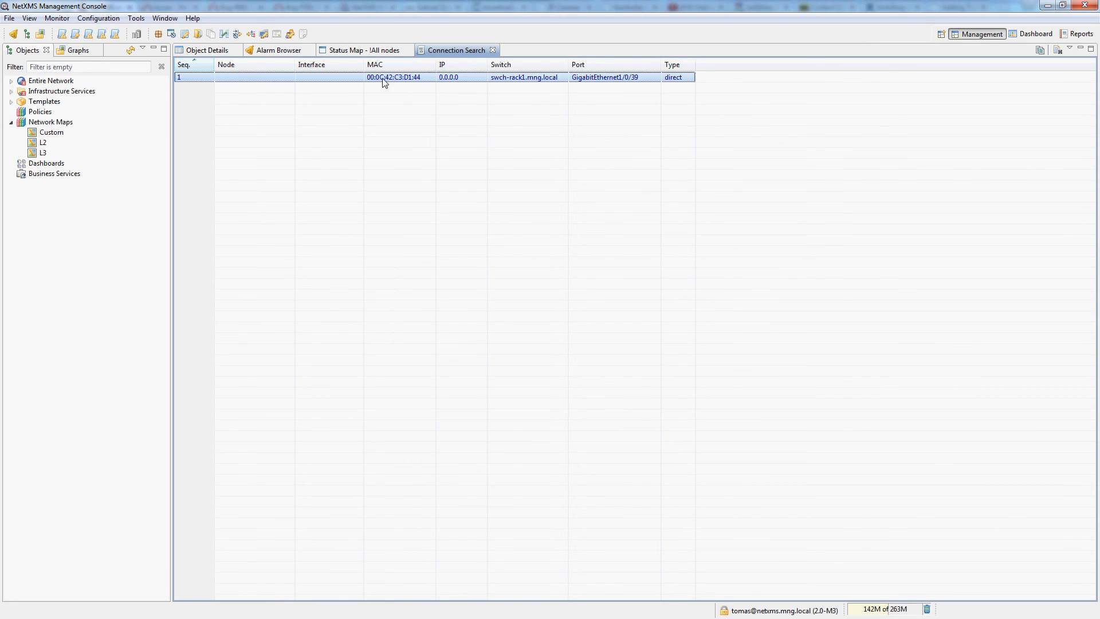
mouse_move(637, 82)
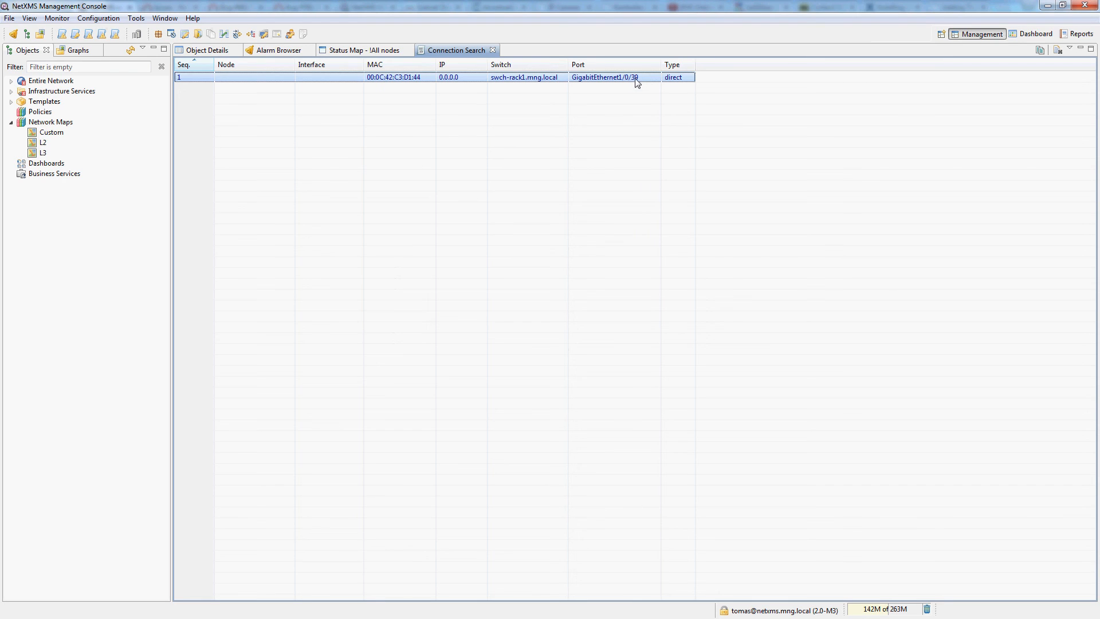
mouse_move(515, 86)
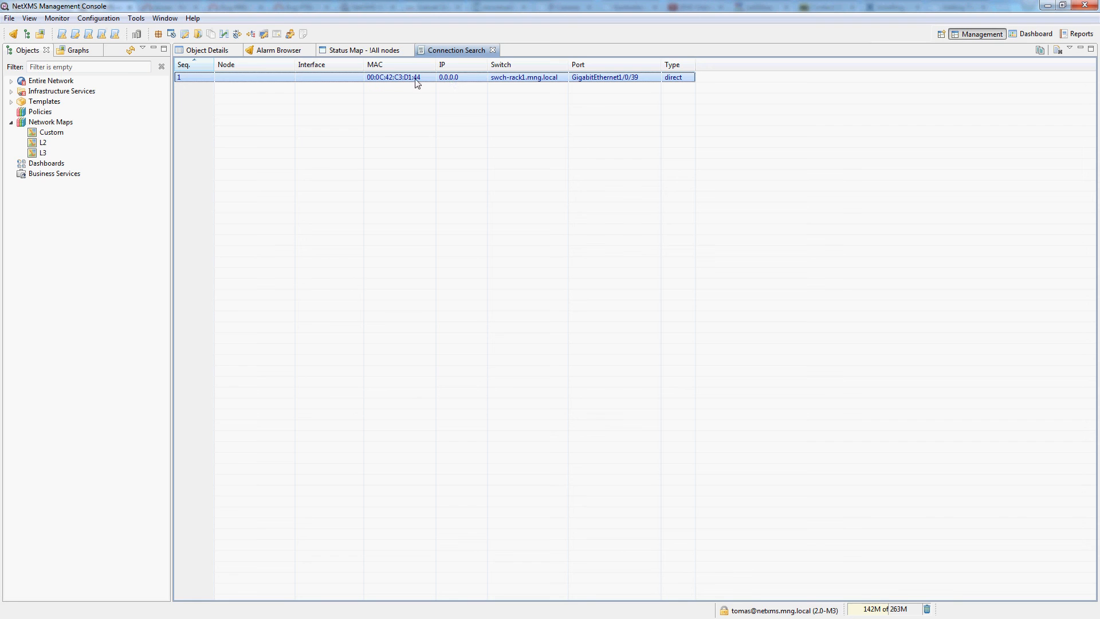
mouse_move(315, 101)
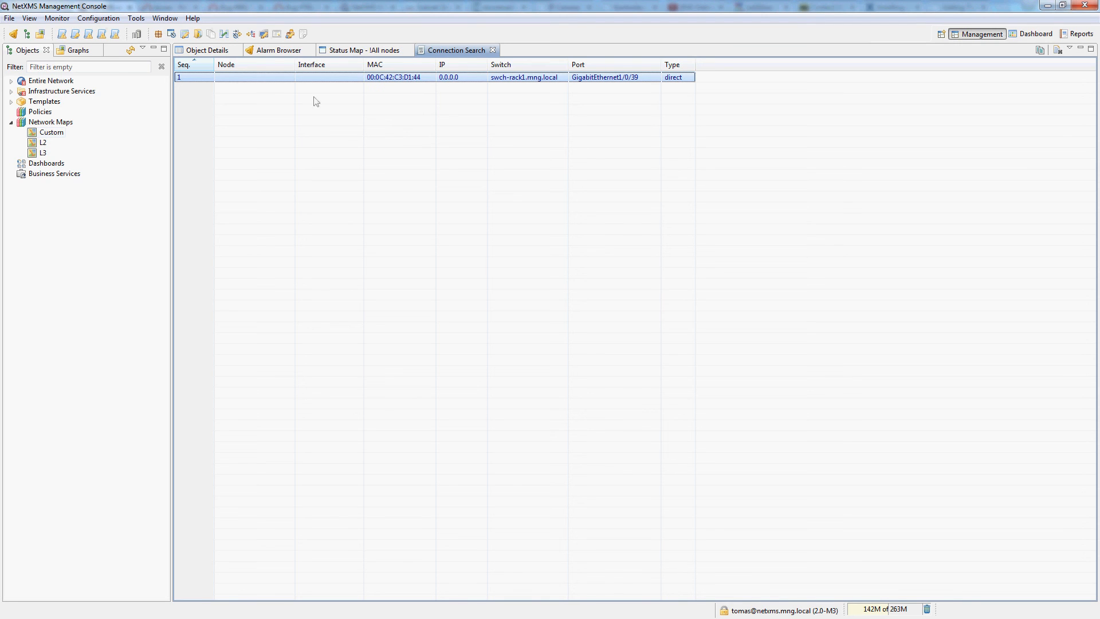
Step: Search MAC 00:0C:42:F7:B3:5E, found wireless through ap.c3.wlan1.local port A - 5G - C3
click(135, 17)
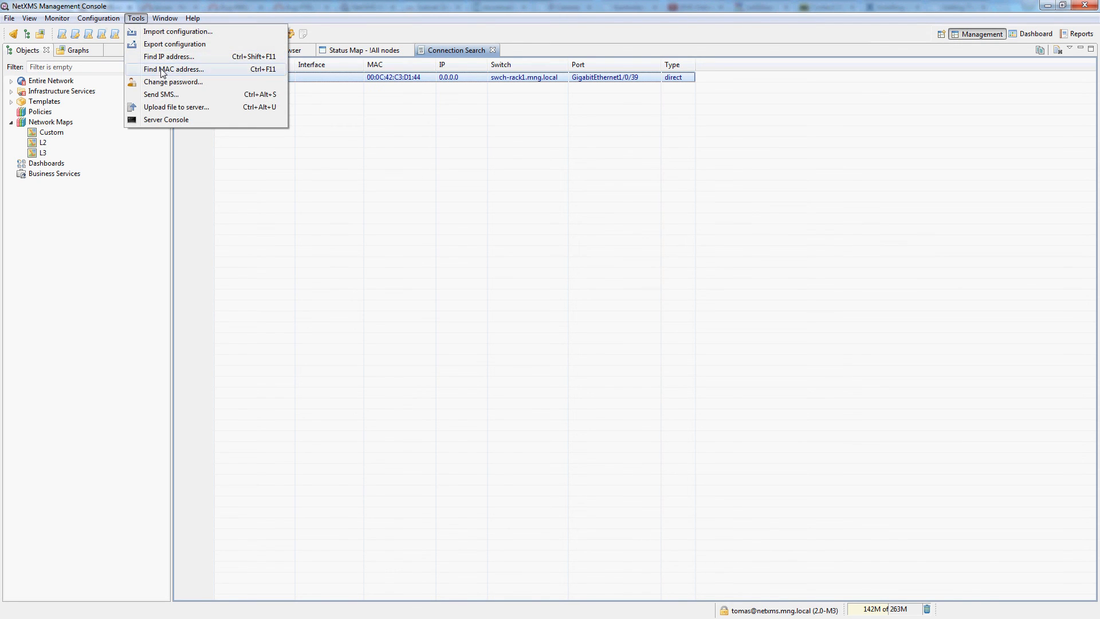
click(173, 69)
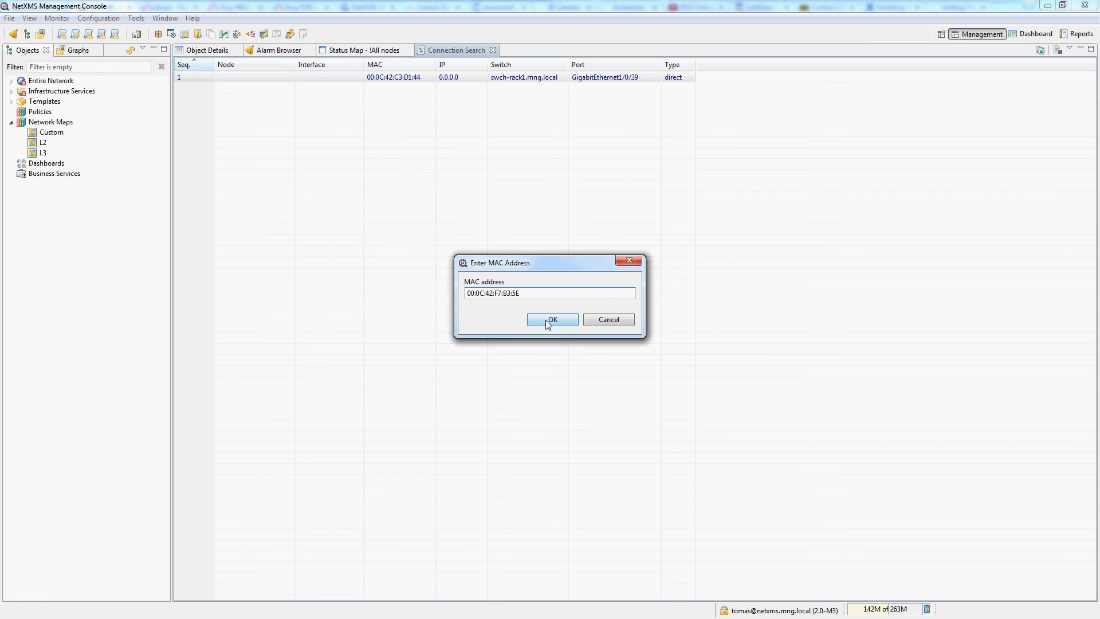
click(552, 320)
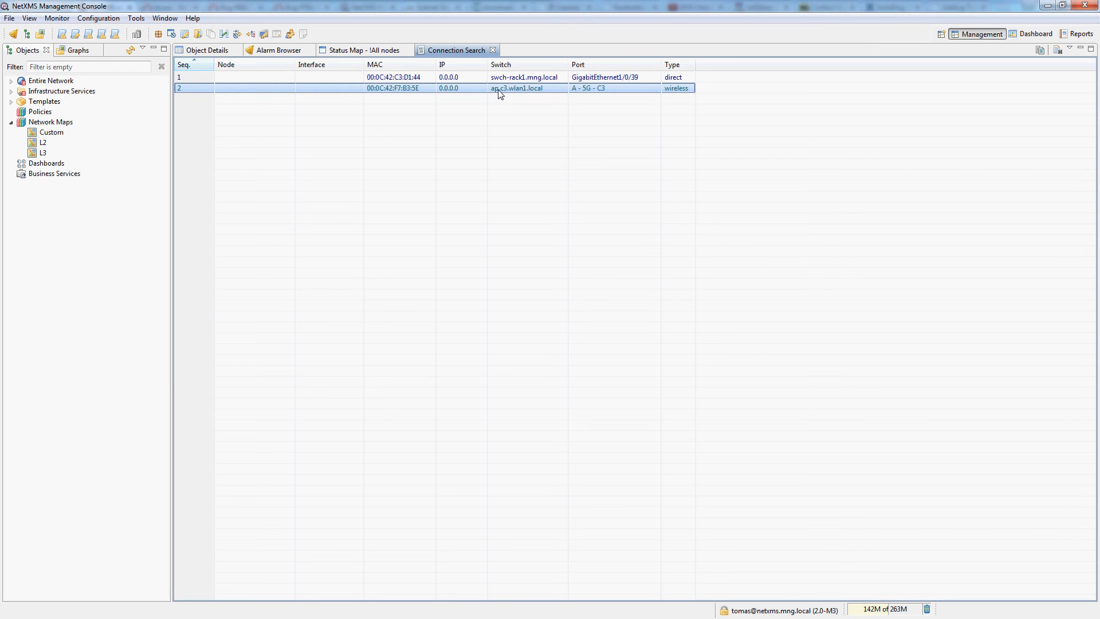
mouse_move(590, 95)
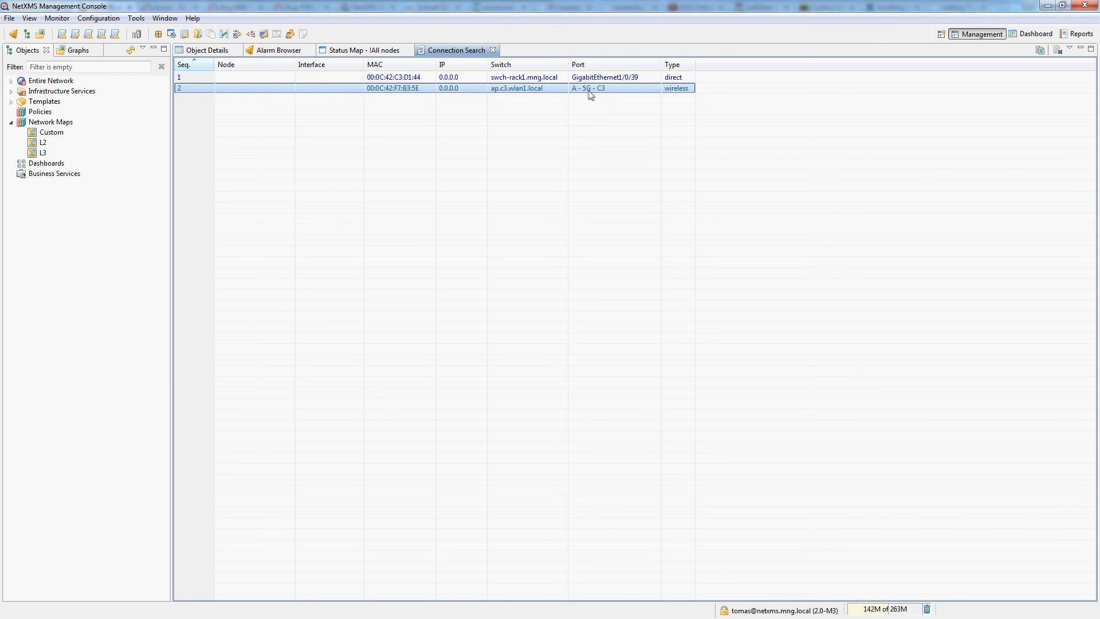